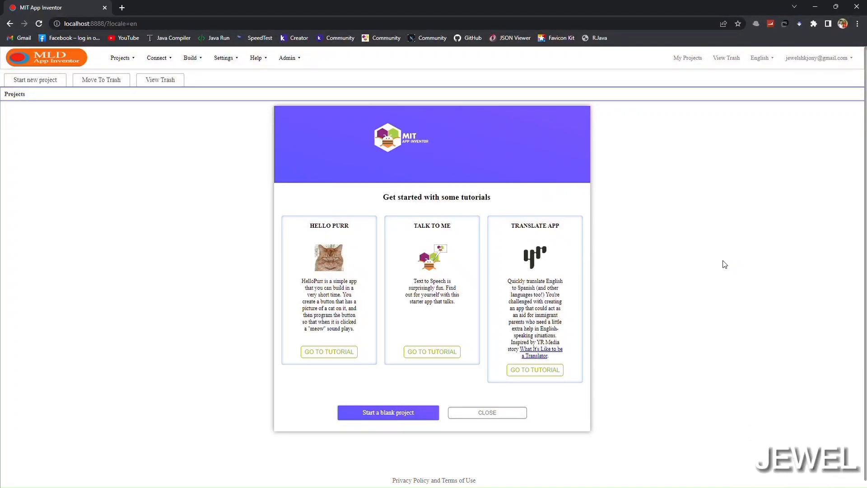
pyautogui.moveTo(465, 416)
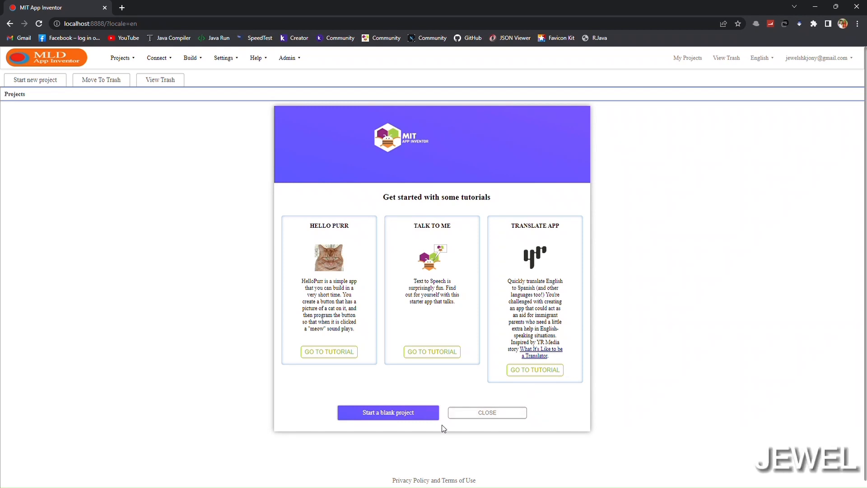
pyautogui.moveTo(240, 238)
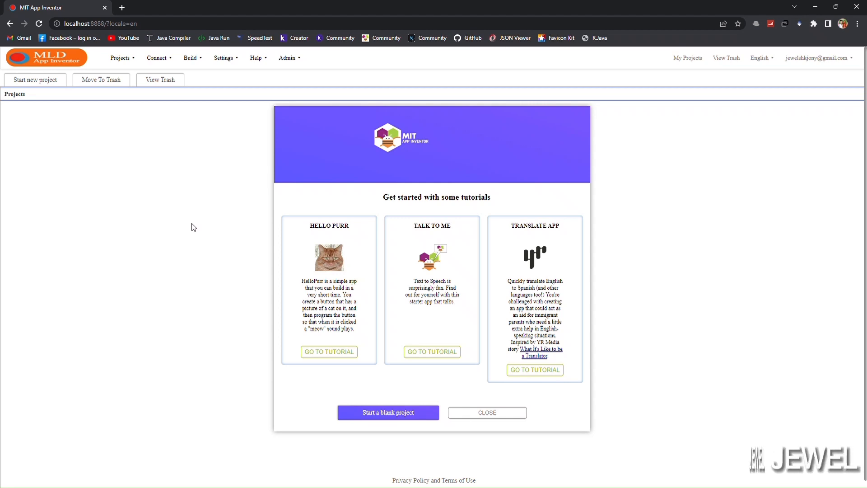
pyautogui.moveTo(843, 474)
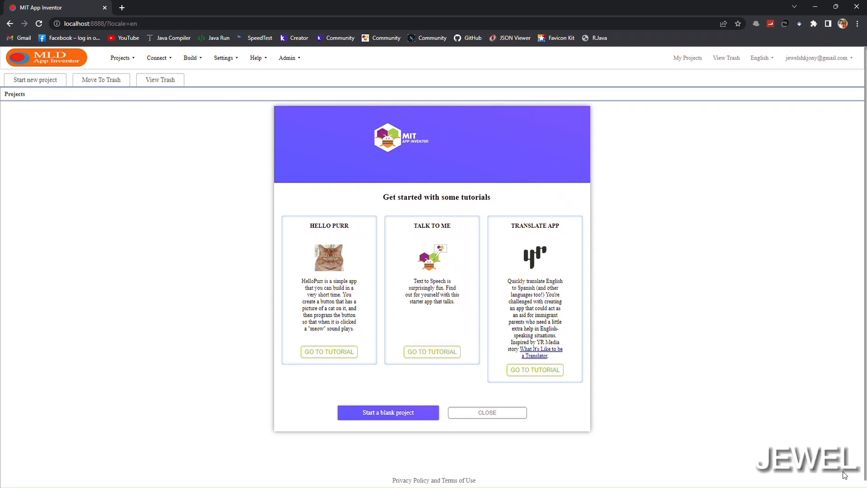
pyautogui.moveTo(172, 238)
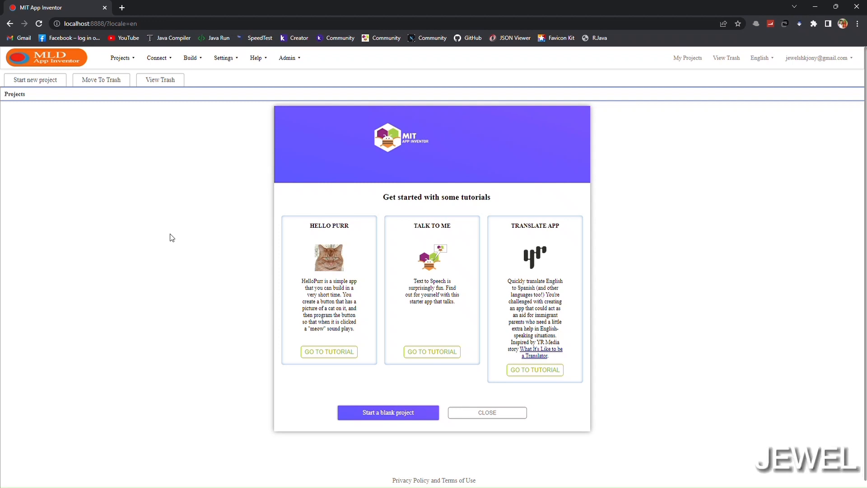
pyautogui.moveTo(127, 217)
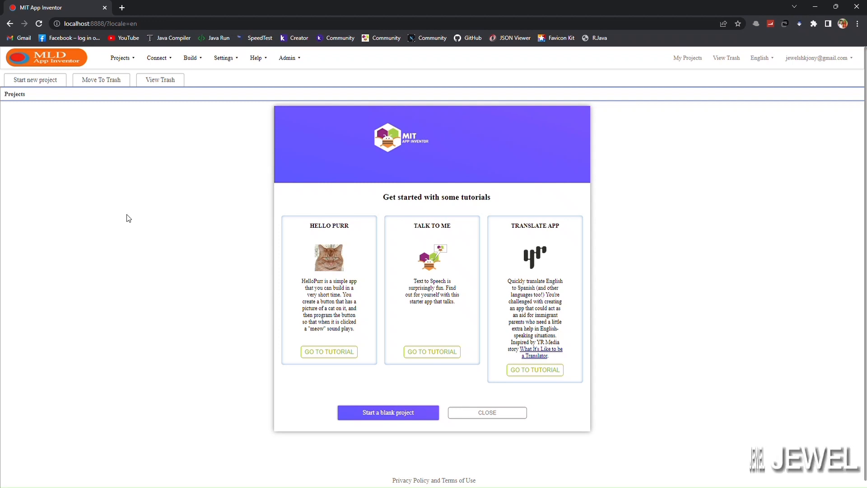
pyautogui.moveTo(848, 379)
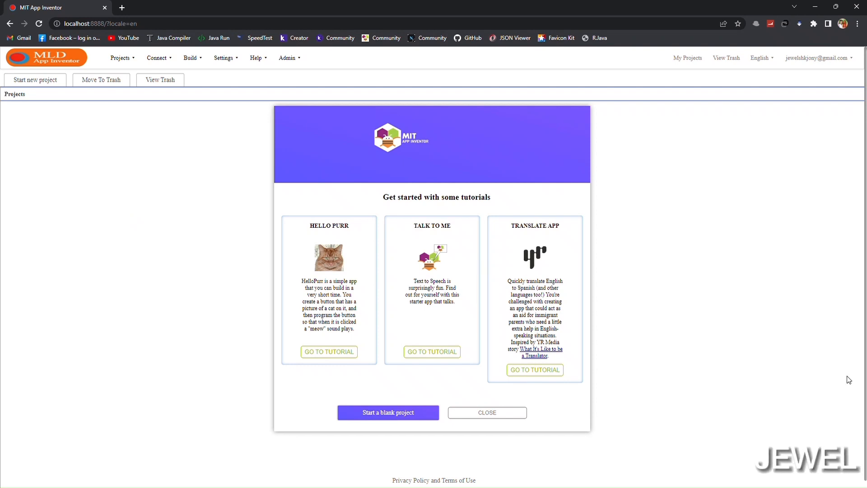
pyautogui.moveTo(856, 378)
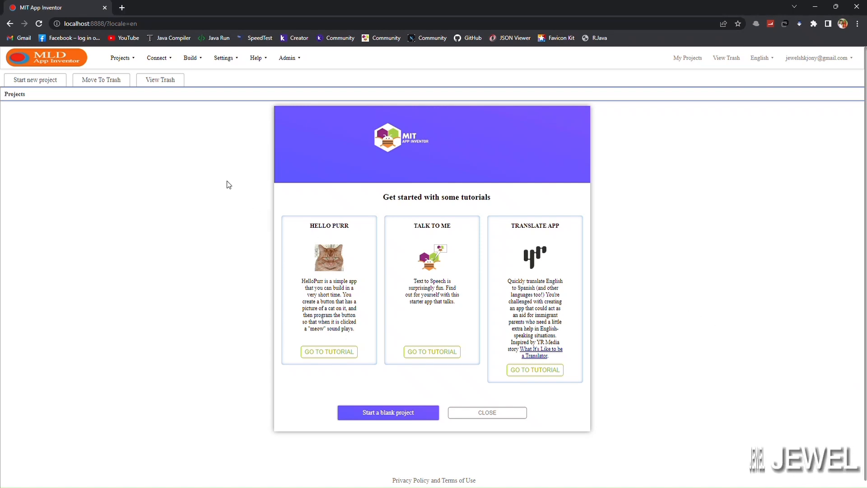
pyautogui.moveTo(35, 79)
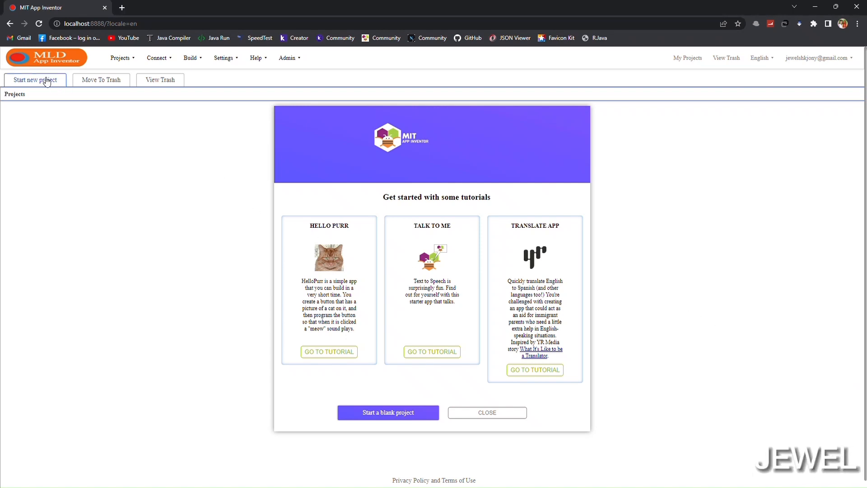
# Dismiss the welcome panel and start a new project named pay2me, opening it in the designer
pyautogui.click(487, 412)
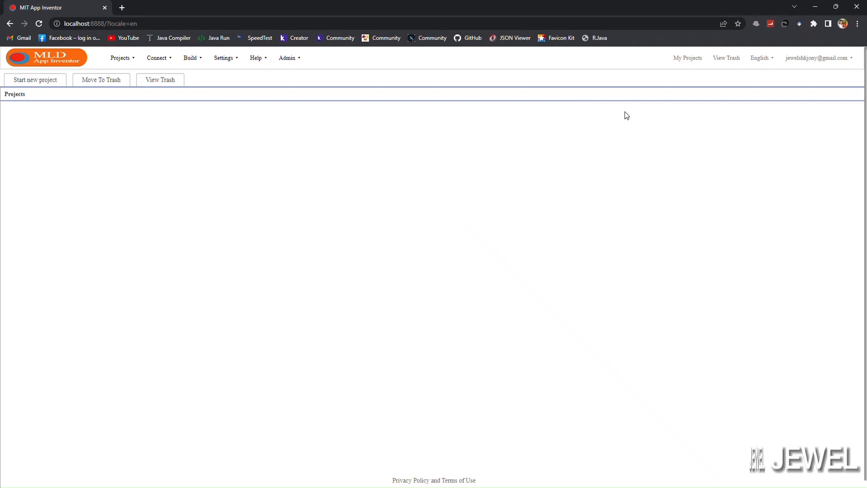
pyautogui.click(35, 79)
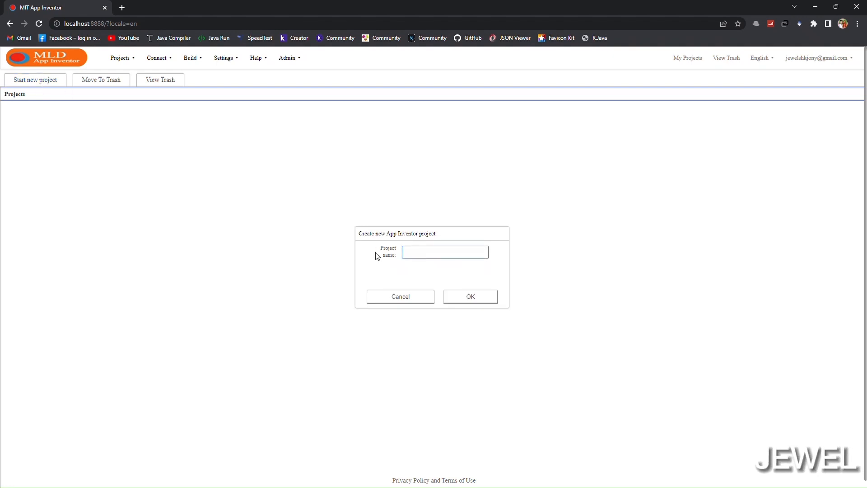
pyautogui.write('paye')
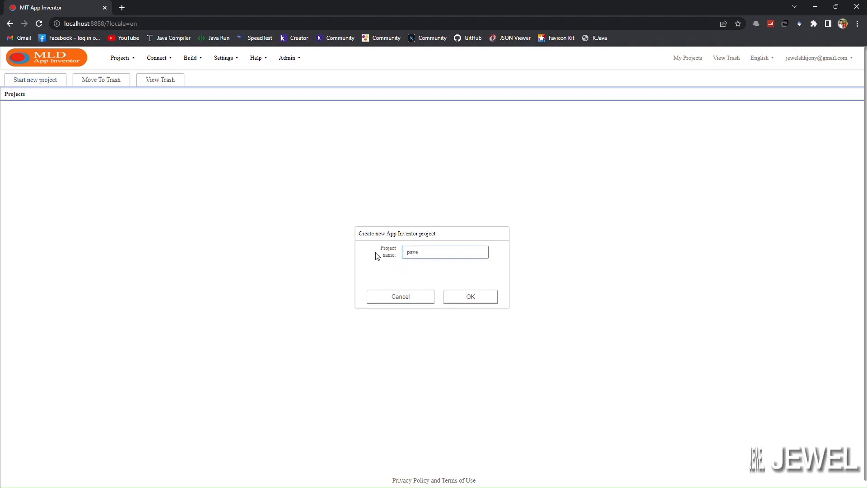
pyautogui.press('Backspace')
pyautogui.write('2m')
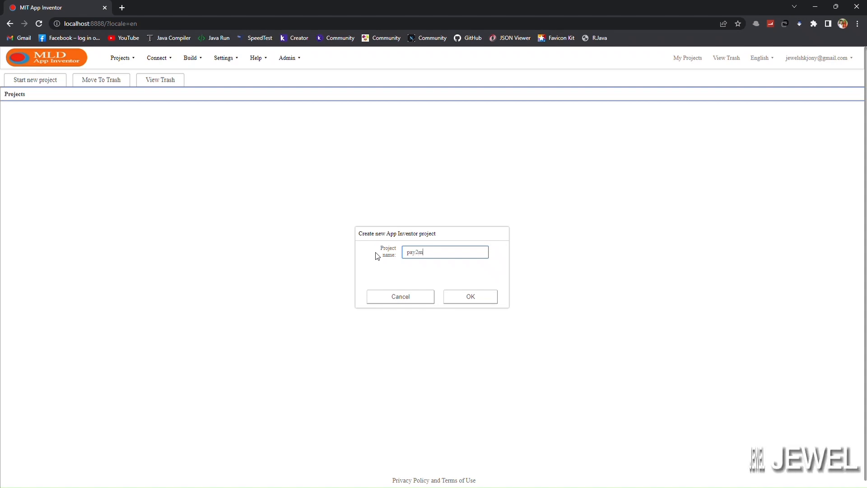
pyautogui.click(469, 296)
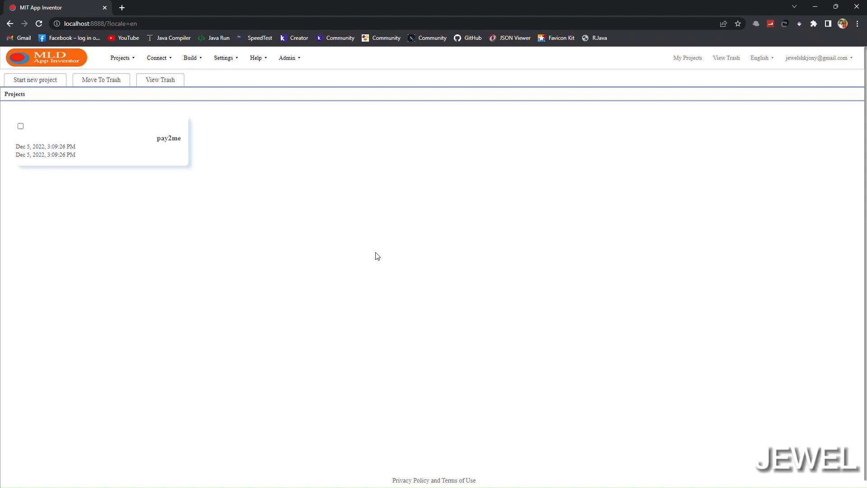
pyautogui.click(169, 137)
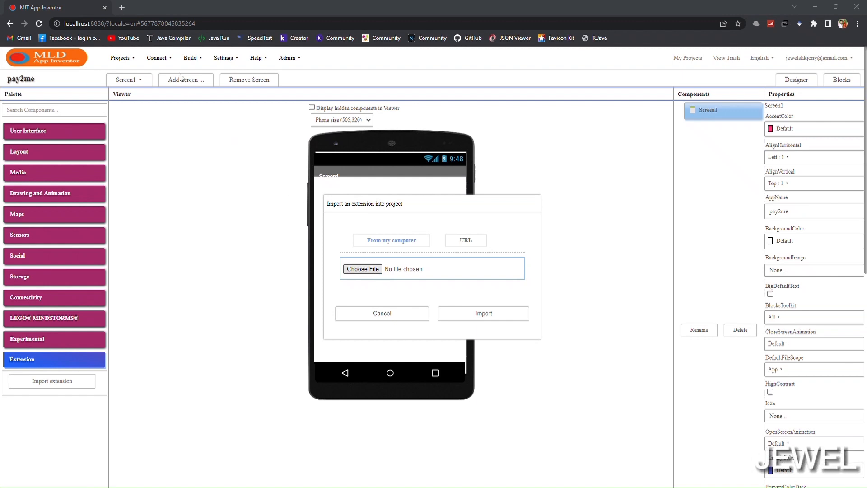
# Import com.jewel.googleplaybilling.aix so a GooglePlayBilling1 component is available on Screen1
pyautogui.click(362, 269)
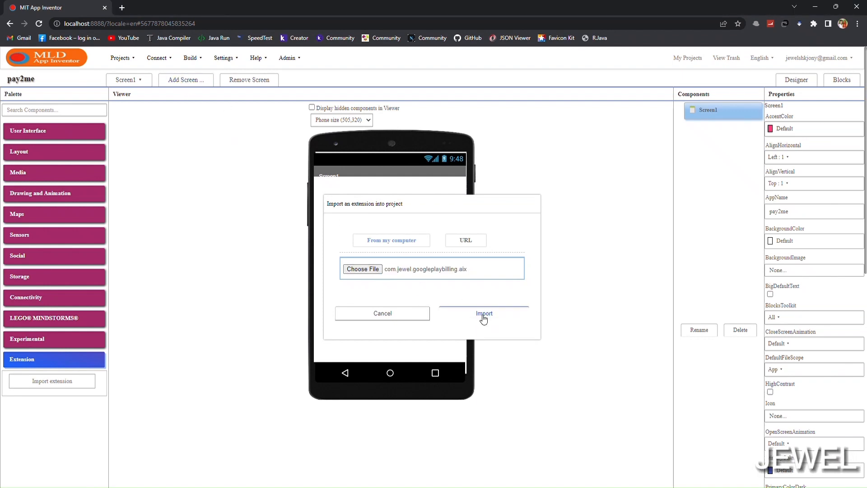
pyautogui.click(482, 314)
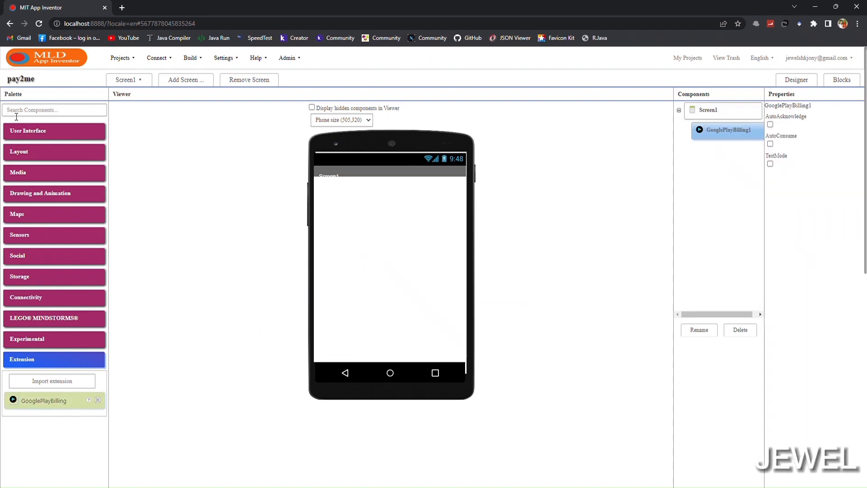
pyautogui.click(28, 130)
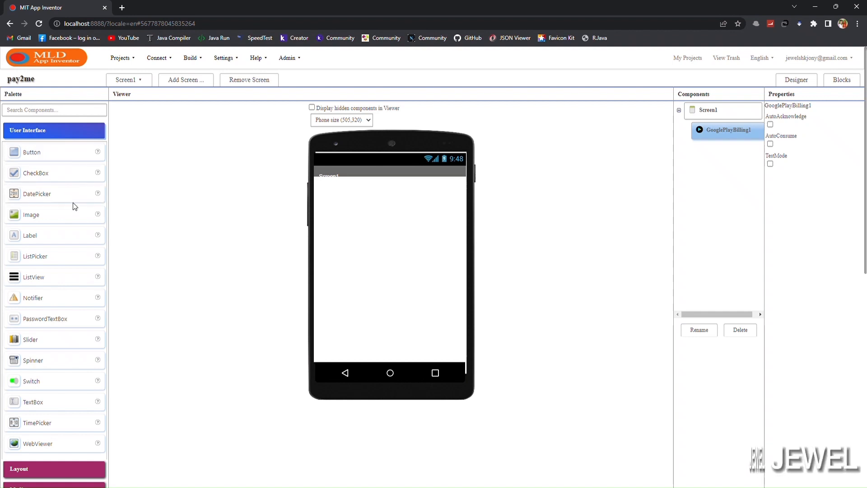
pyautogui.moveTo(30, 235)
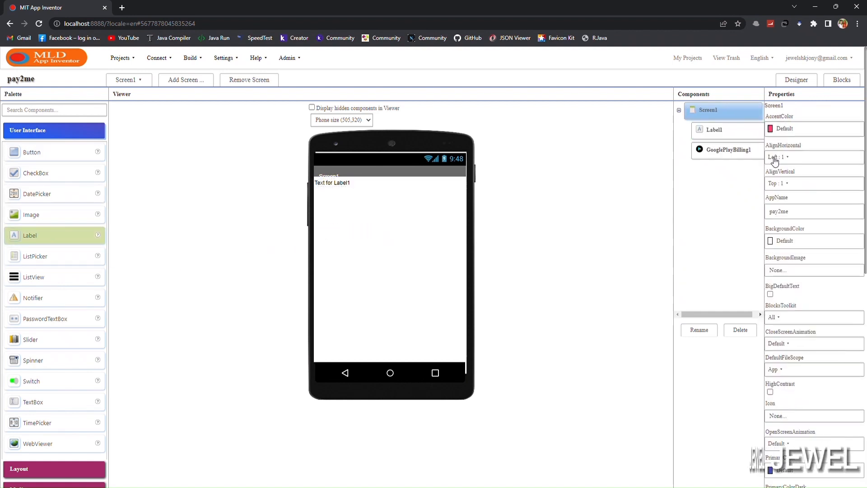
# Centre Screen1 horizontally and vertically and label Button1 'Subscribe'
pyautogui.click(779, 156)
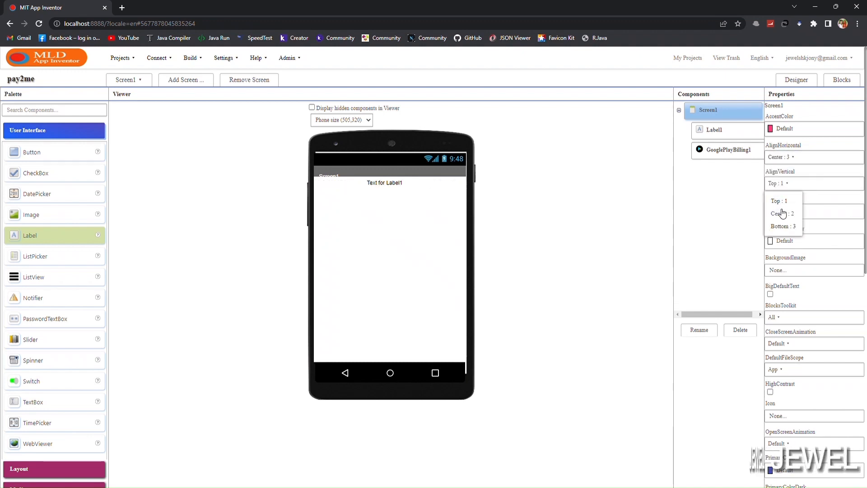
pyautogui.click(781, 213)
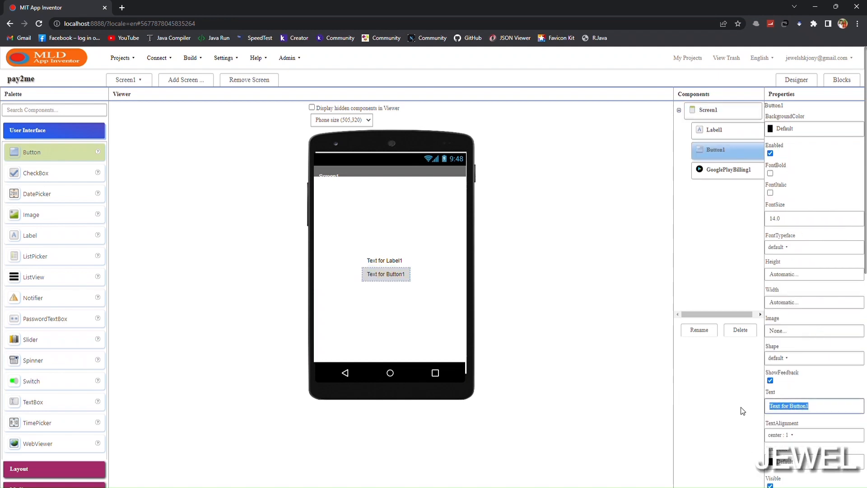
pyautogui.write('Sub')
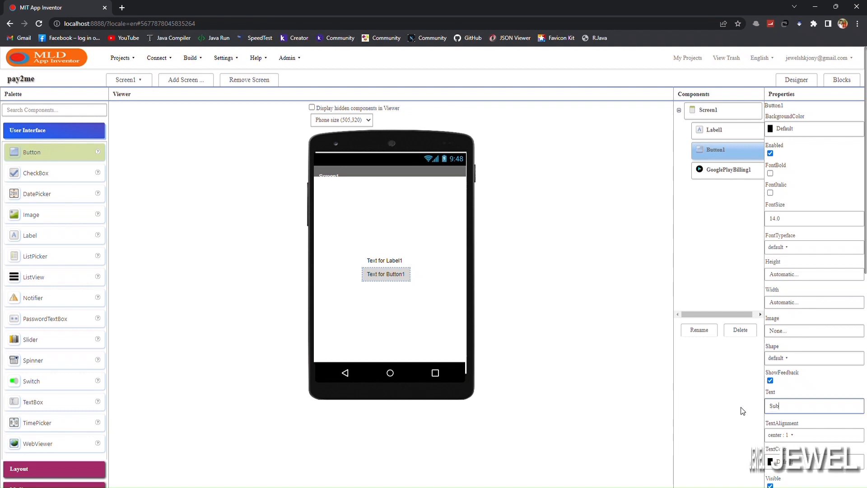
pyautogui.write('scribe')
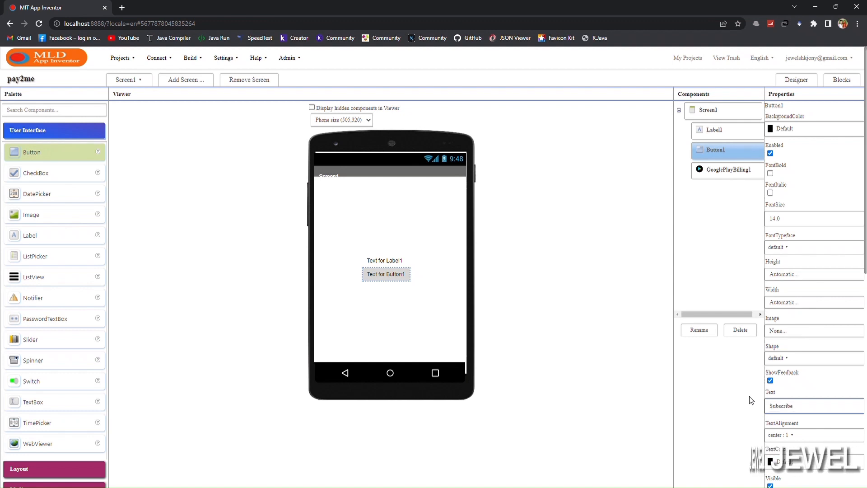
pyautogui.write('Subscribe')
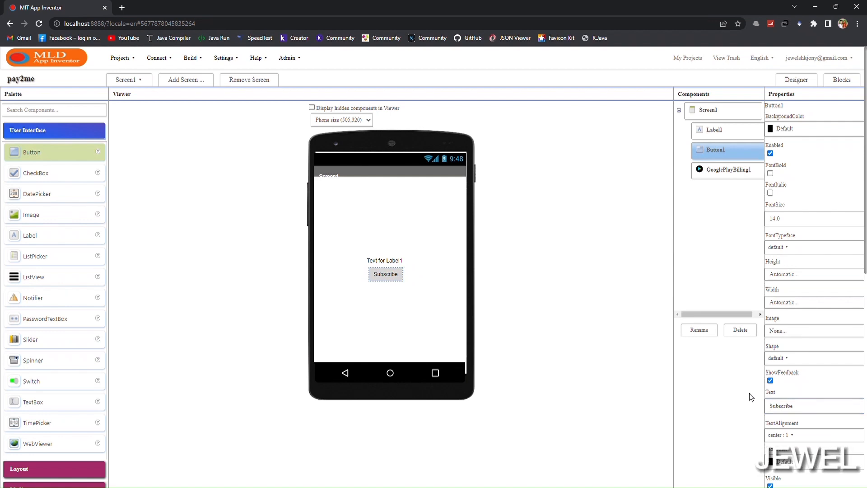
# Make the Subscribe button 75 percent wide with a custom dark red background
pyautogui.click(812, 302)
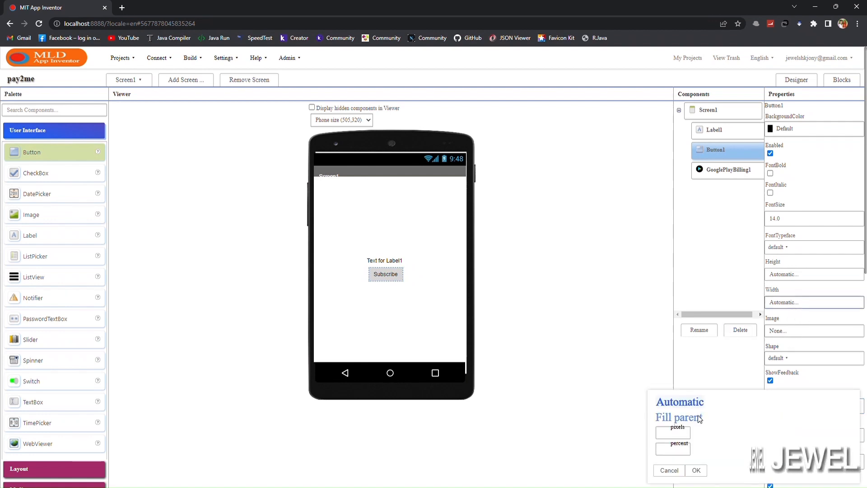
pyautogui.click(672, 449)
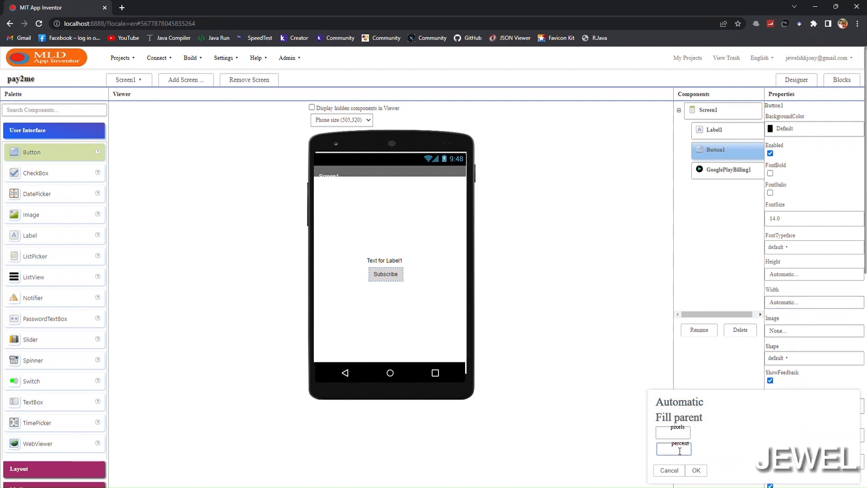
pyautogui.click(696, 470)
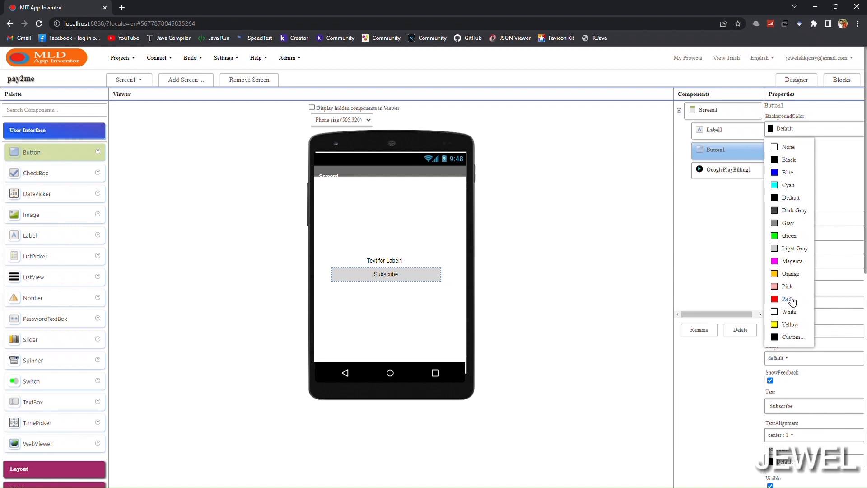
pyautogui.click(787, 298)
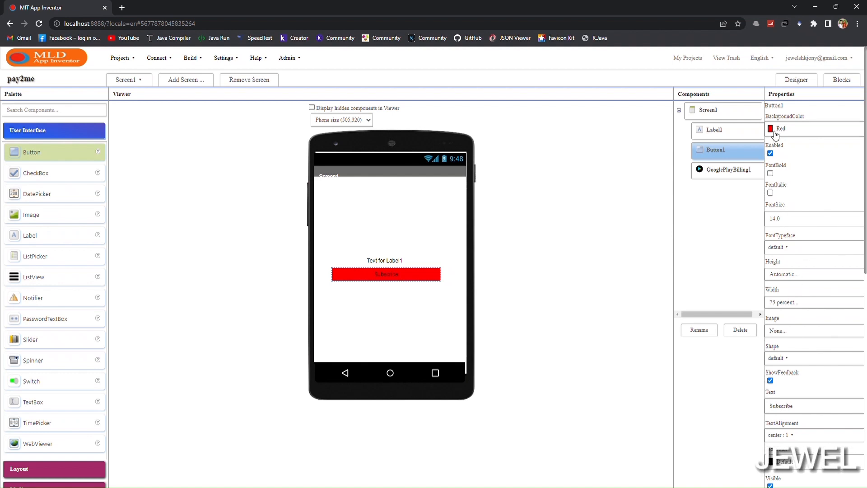
pyautogui.click(775, 128)
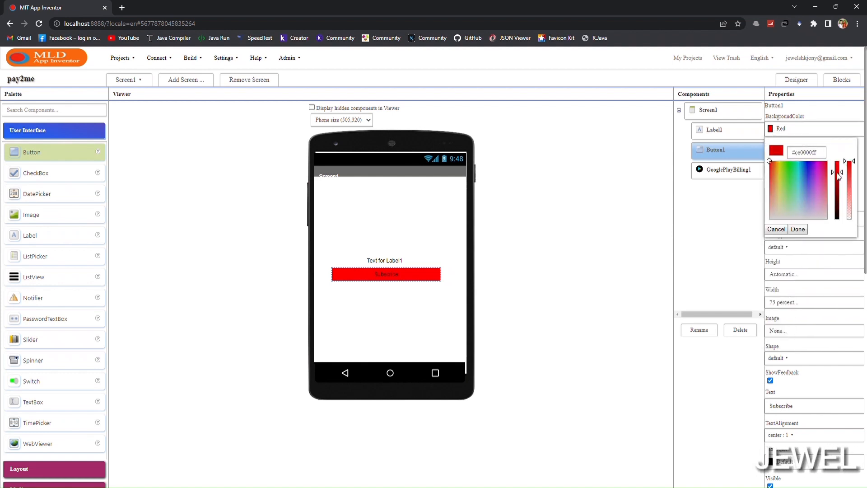
pyautogui.click(797, 229)
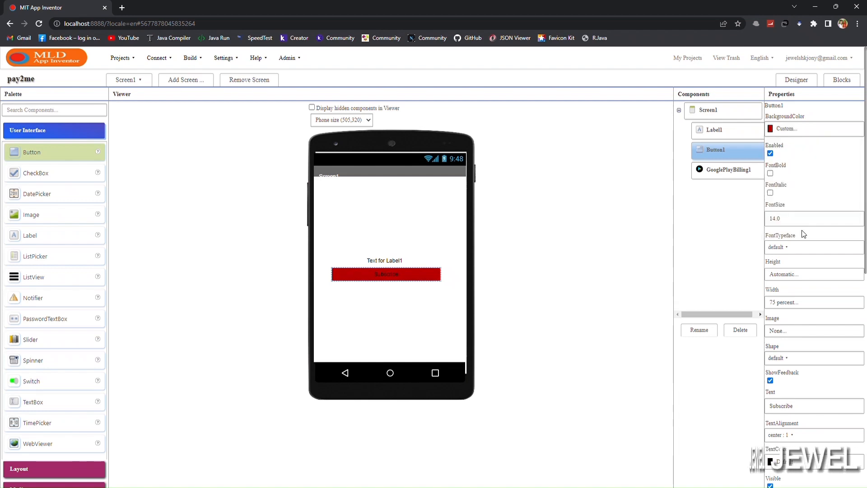
pyautogui.click(813, 129)
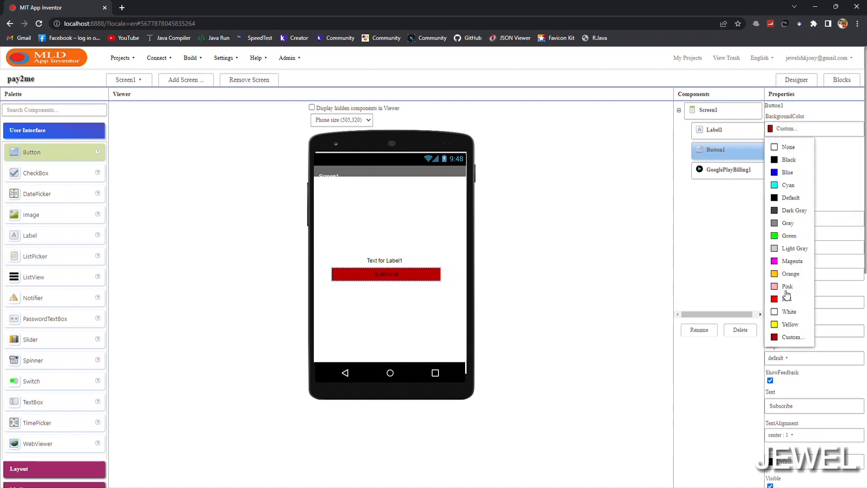
pyautogui.click(792, 337)
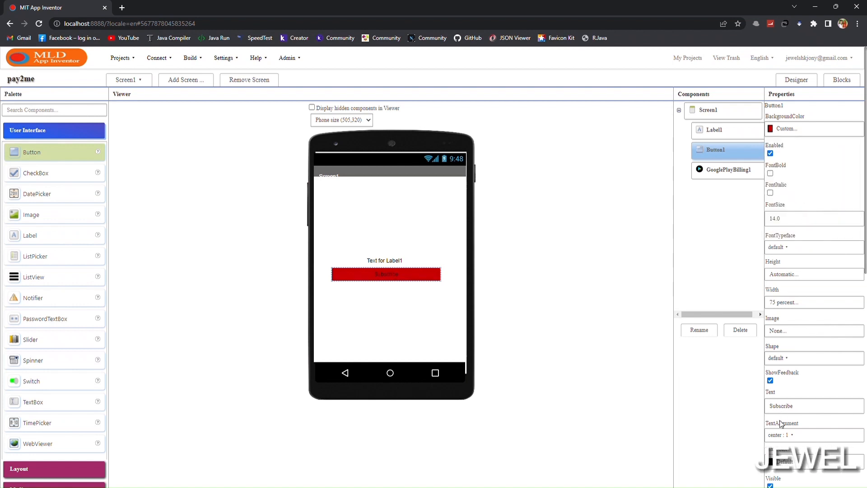
# Make the Subscribe button's text bold and give it a rounded shape
pyautogui.click(813, 246)
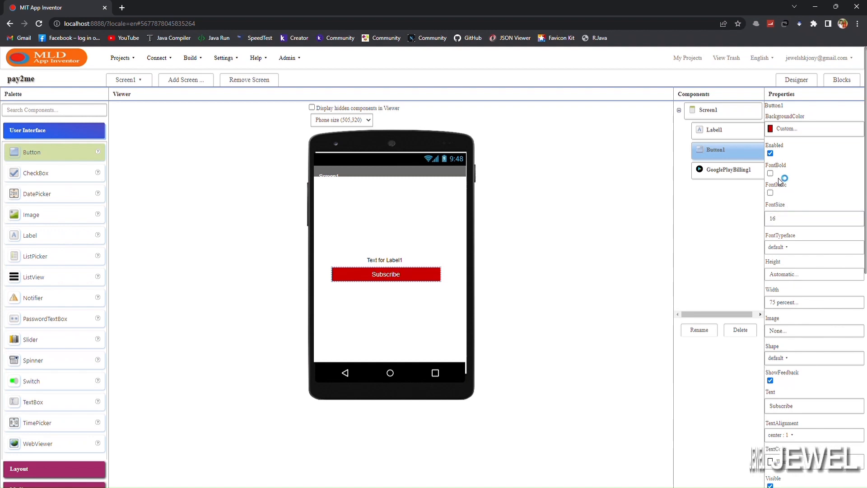
pyautogui.click(770, 173)
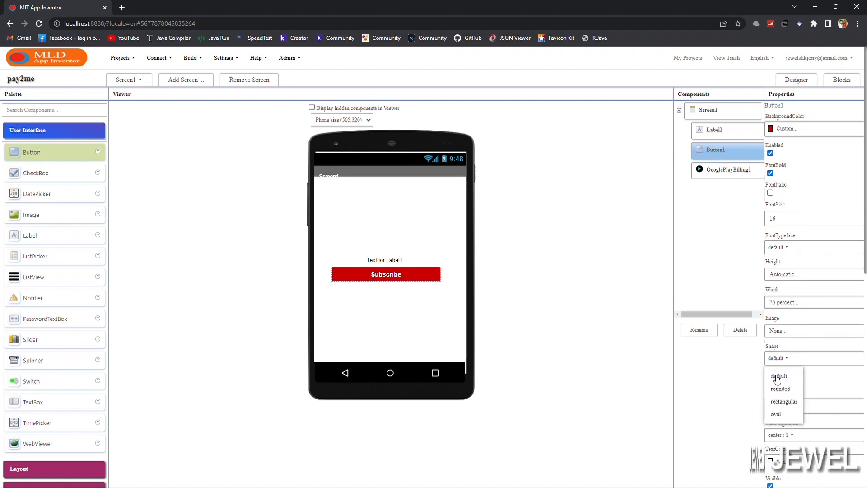
pyautogui.click(707, 109)
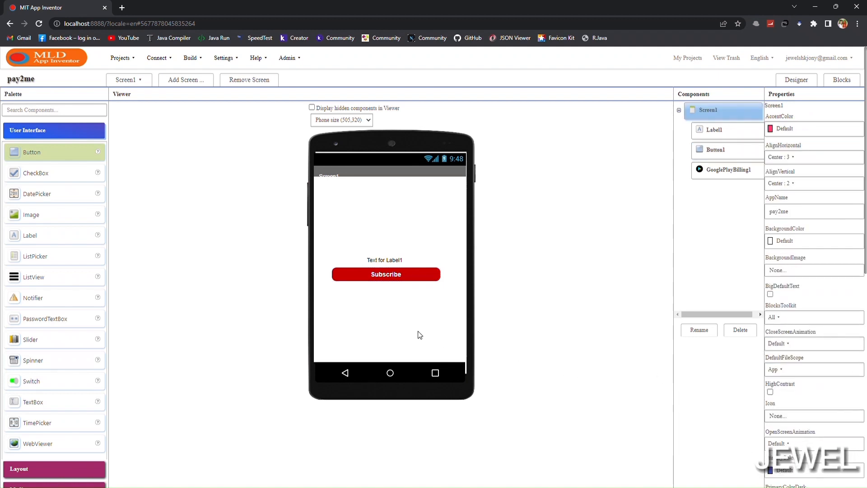
# Set Label1's text to 'You are not subscribed user'
pyautogui.click(714, 129)
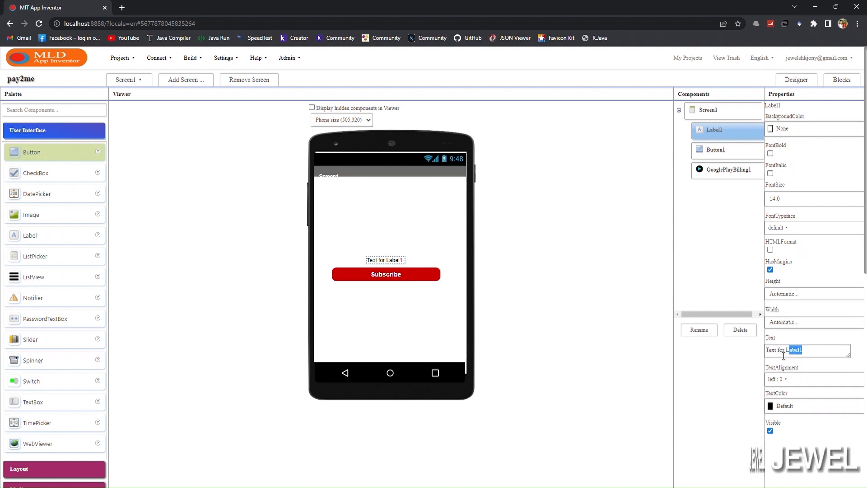
pyautogui.write('You are not subs')
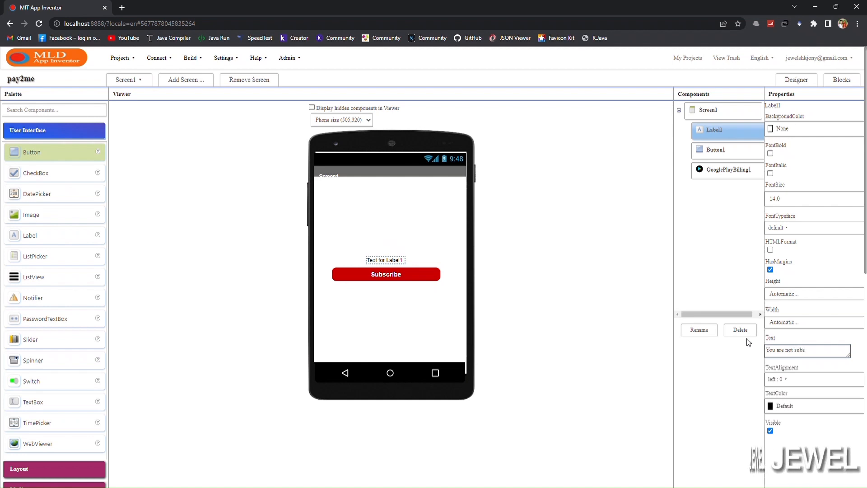
pyautogui.write('cribed user')
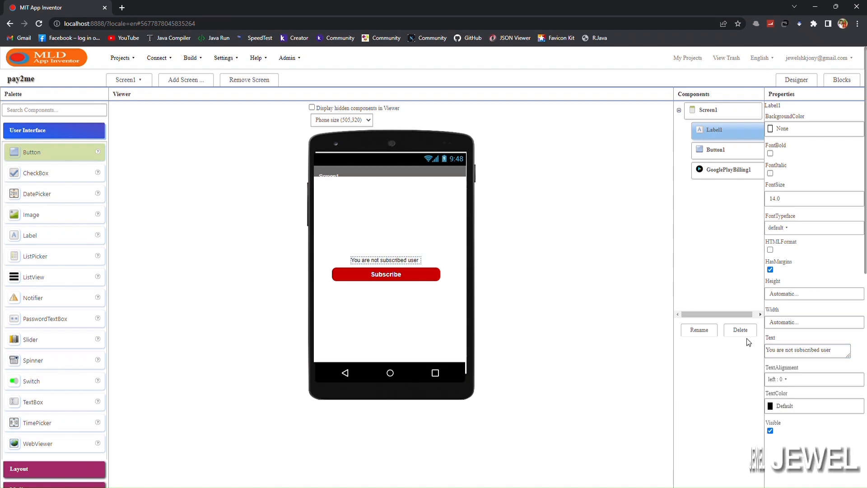
pyautogui.moveTo(762, 337)
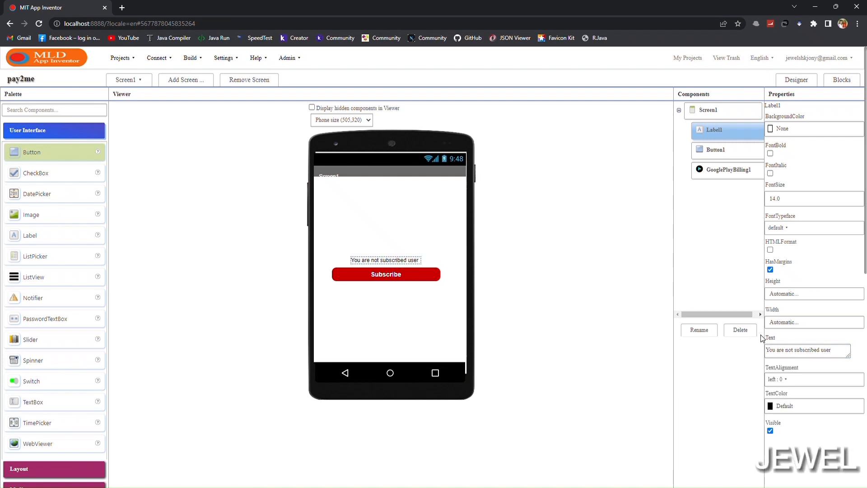
pyautogui.click(708, 109)
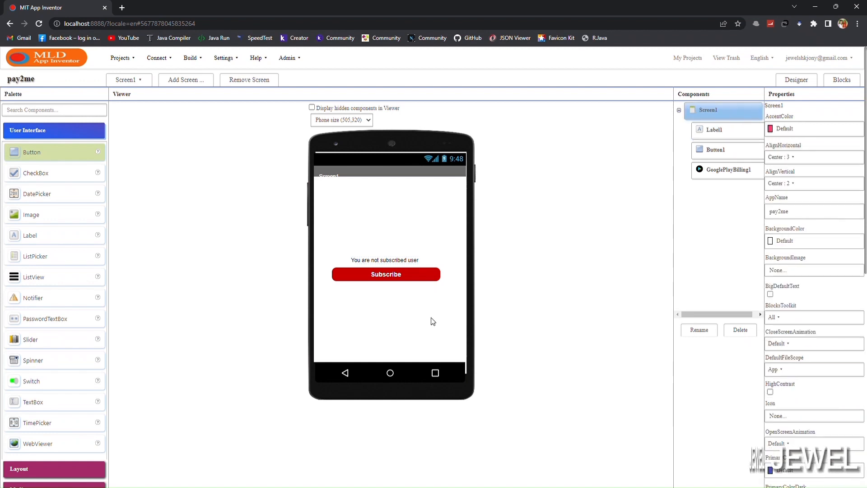
# Add a Notifier1 component and set its NotifierLength to Short
pyautogui.scroll(-3)
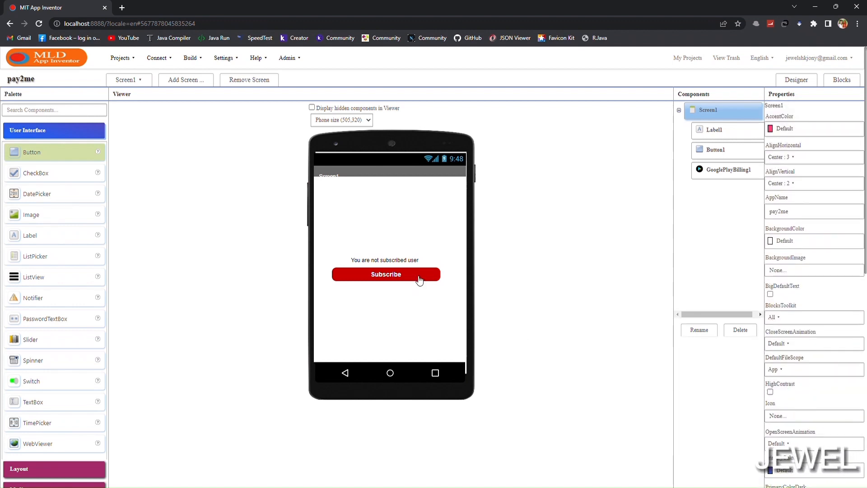
pyautogui.click(385, 274)
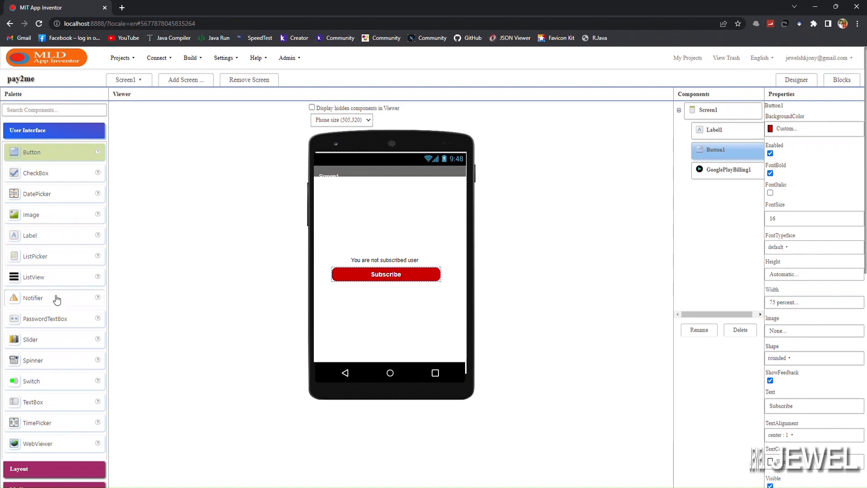
pyautogui.moveTo(52, 352)
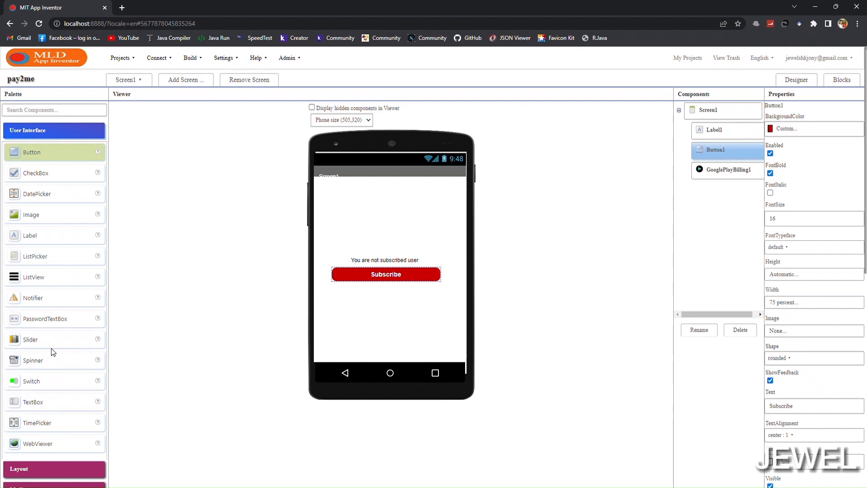
pyautogui.moveTo(33, 297)
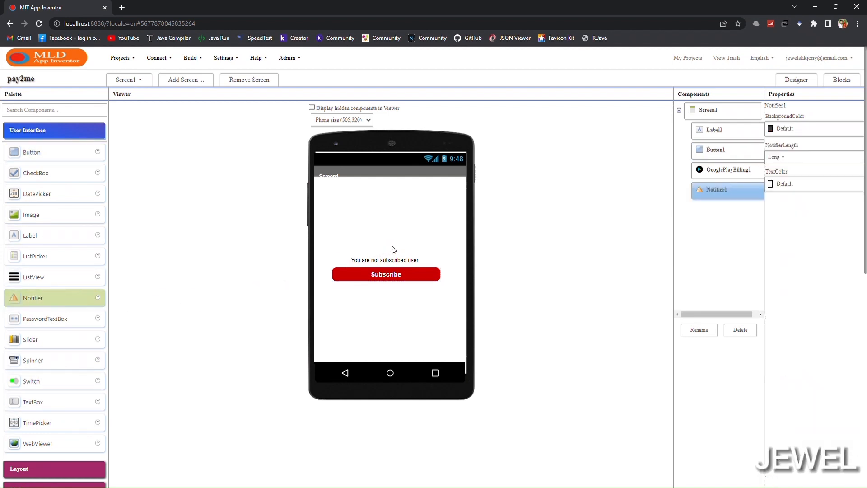
pyautogui.click(777, 157)
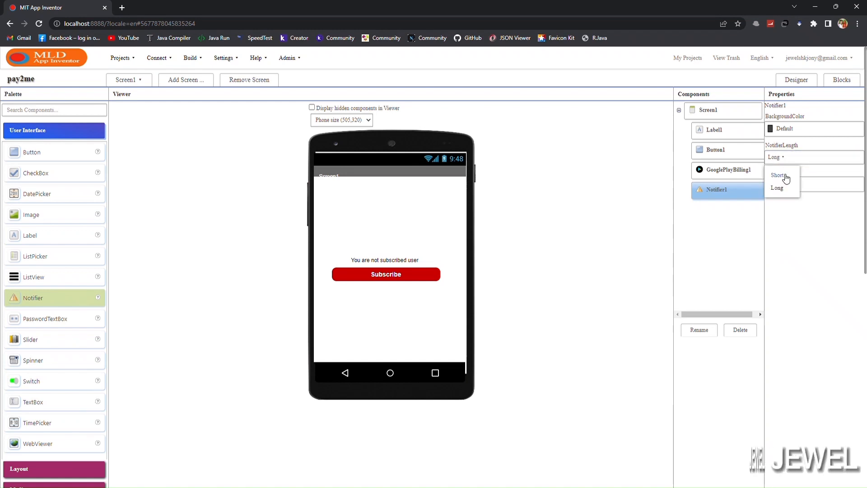
pyautogui.click(777, 175)
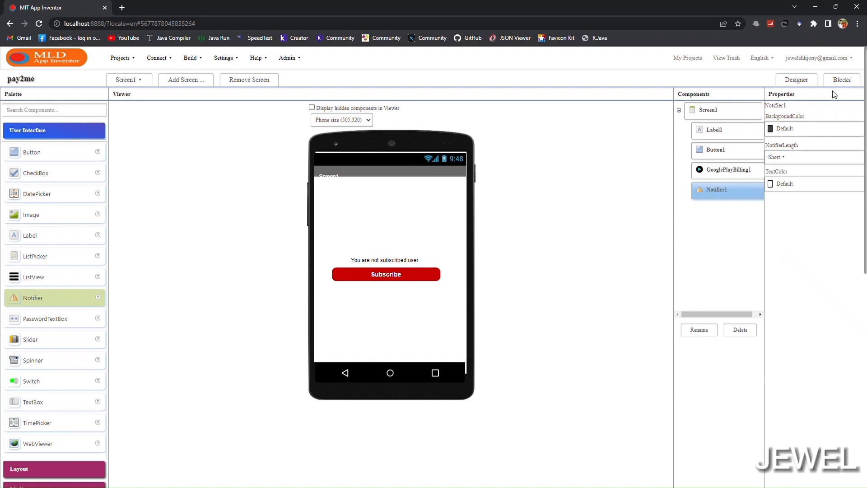
pyautogui.click(783, 128)
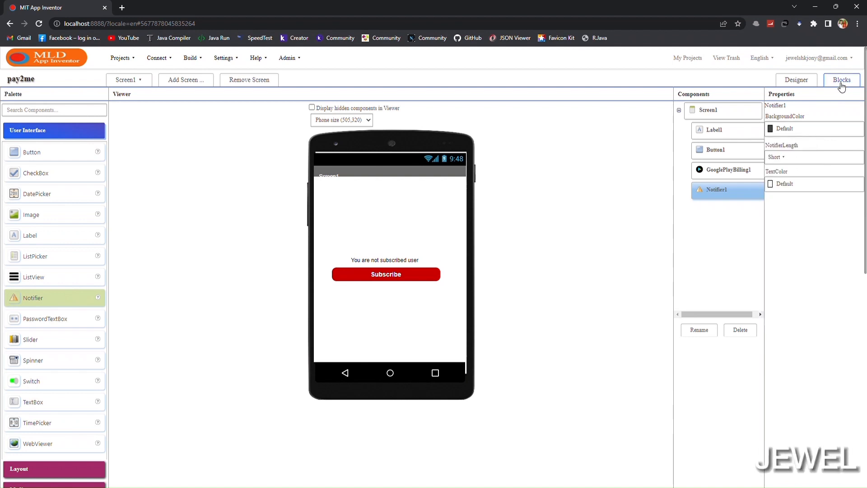
# In Blocks, have Screen1.Initialize call GooglePlayBilling1.StartConnection
pyautogui.click(840, 79)
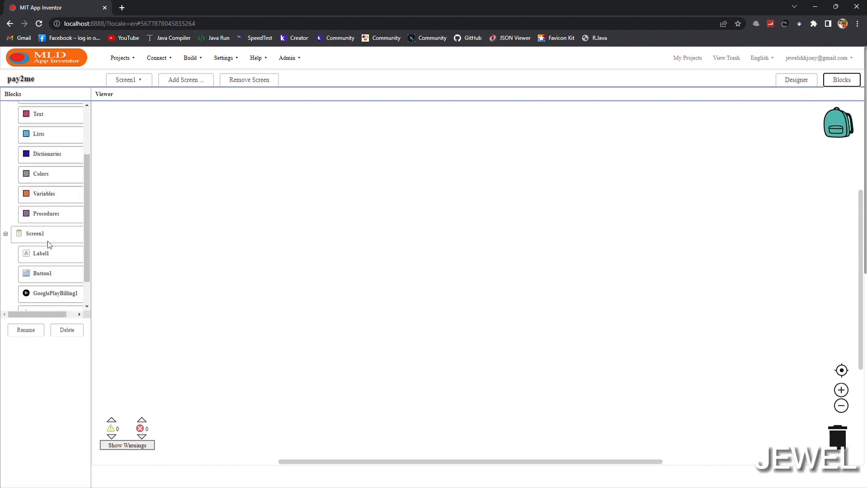
pyautogui.click(35, 233)
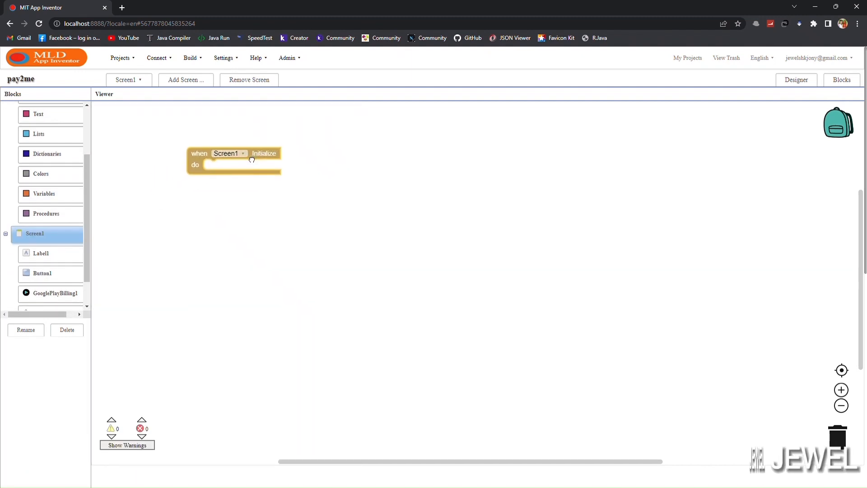
pyautogui.click(56, 292)
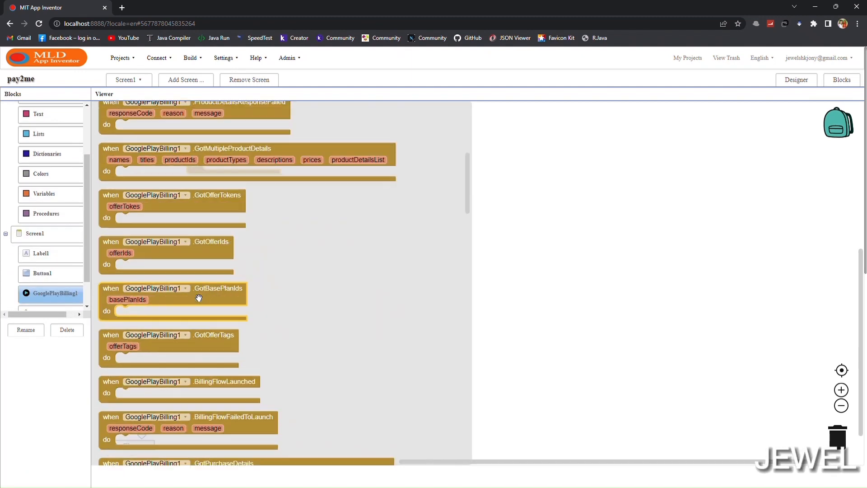
pyautogui.scroll(-3)
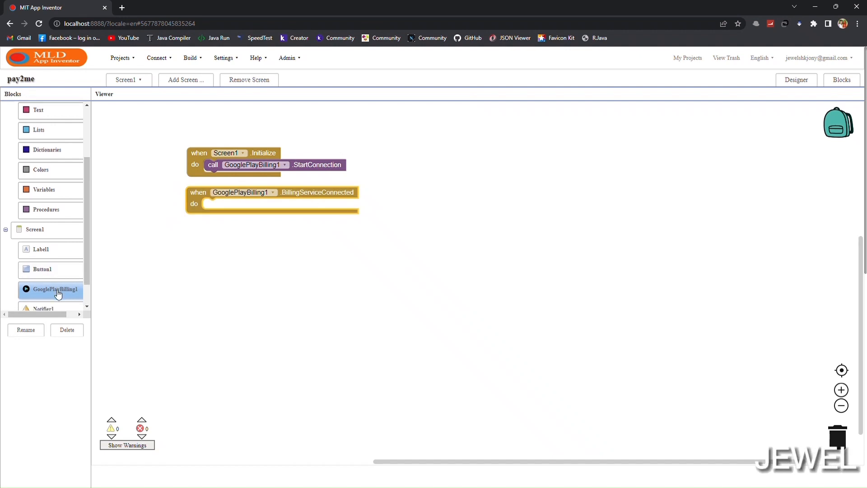
# On BillingServiceConnected, show a Notifier1 alert reading 'SDK is ready'
pyautogui.click(44, 279)
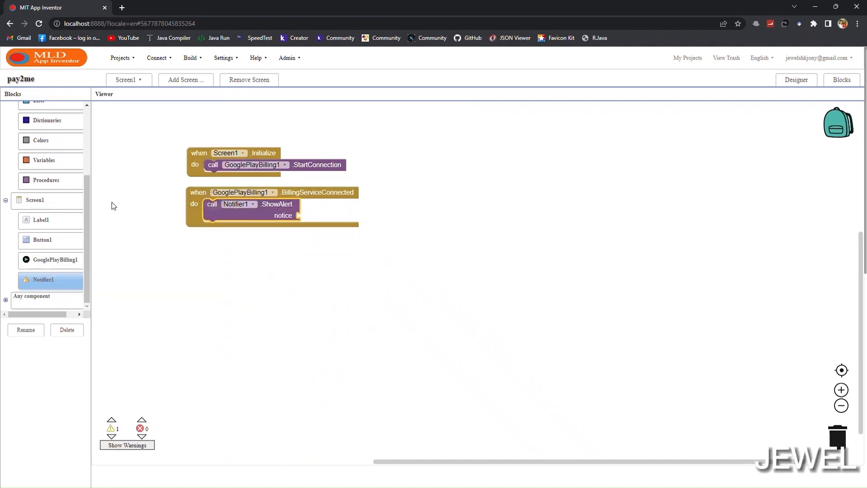
pyautogui.click(38, 189)
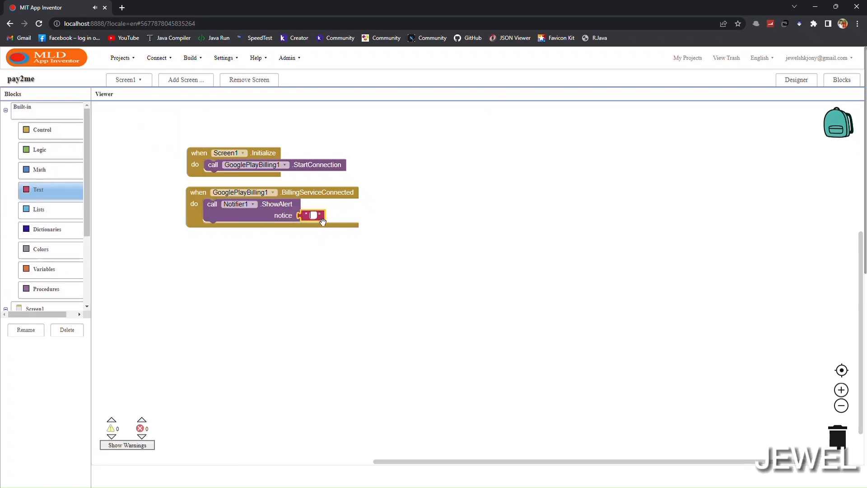
pyautogui.write('SDK is')
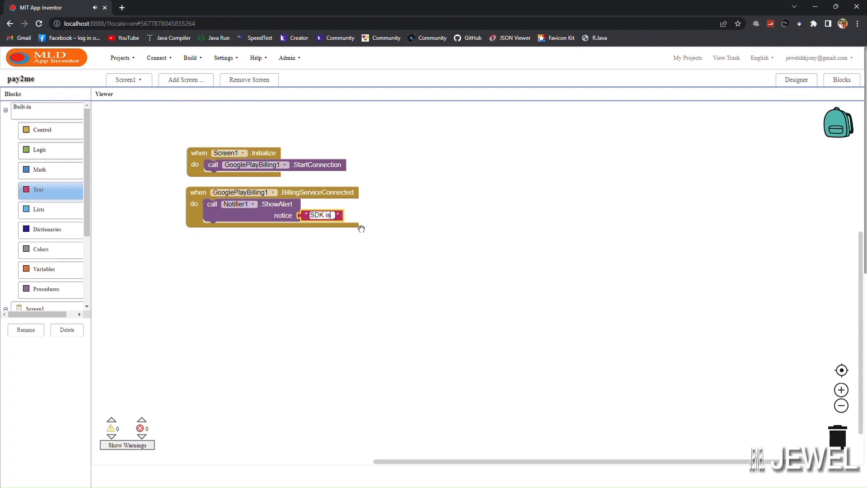
pyautogui.write('ready')
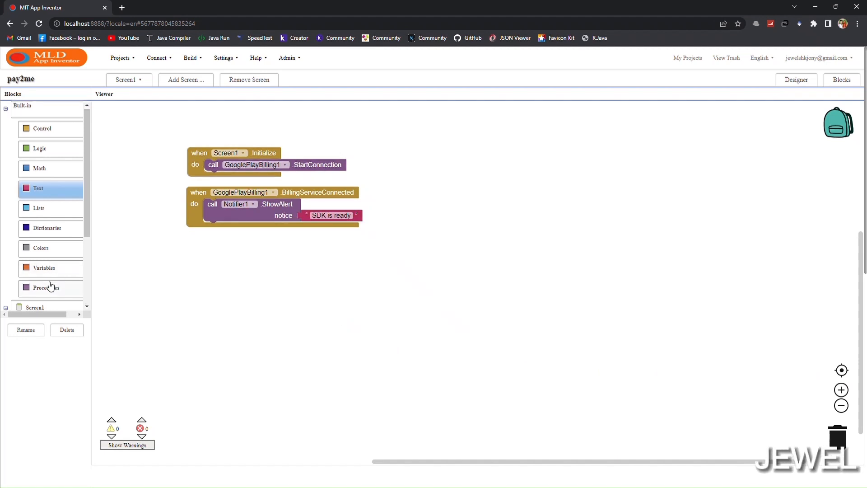
# Call QueryPurchases with productType Subs on connect and pull out QueryPurchasesSuccess and IsProductPurchased blocks
pyautogui.click(56, 292)
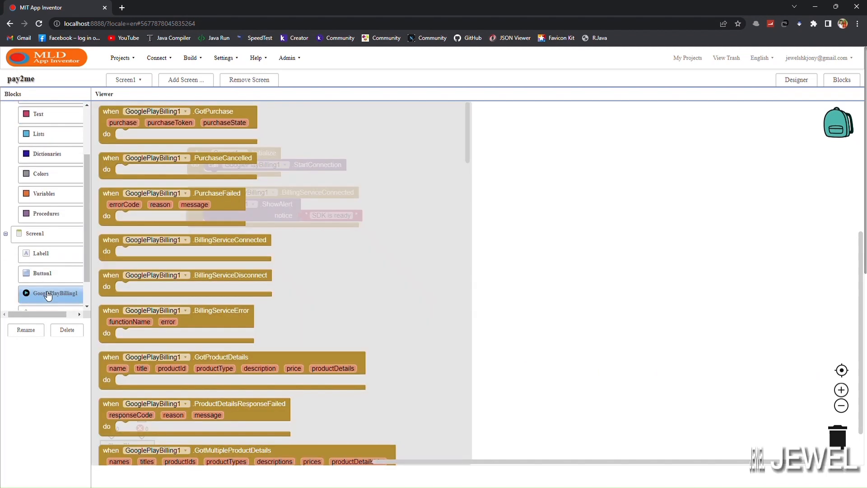
pyautogui.scroll(-3)
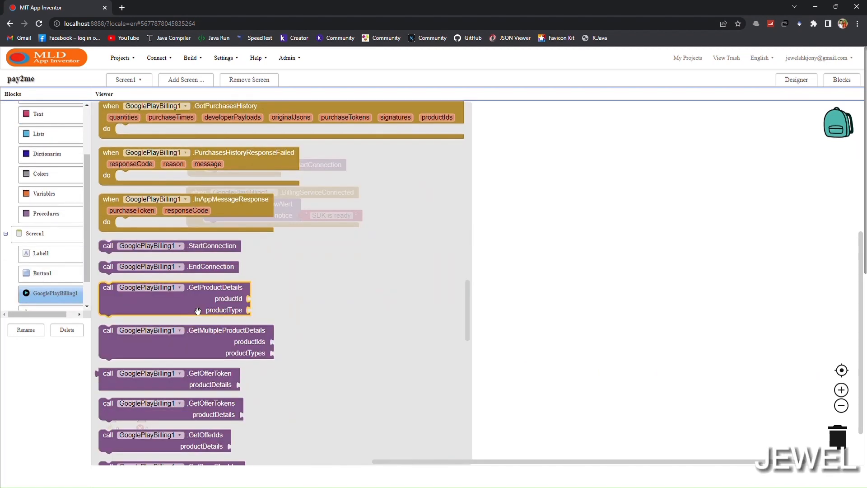
pyautogui.scroll(-3)
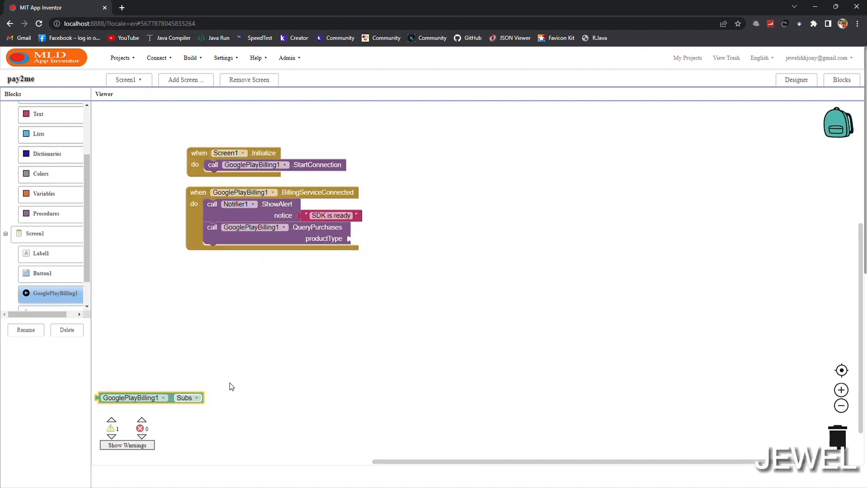
pyautogui.moveTo(134, 397); pyautogui.dragTo(385, 239)
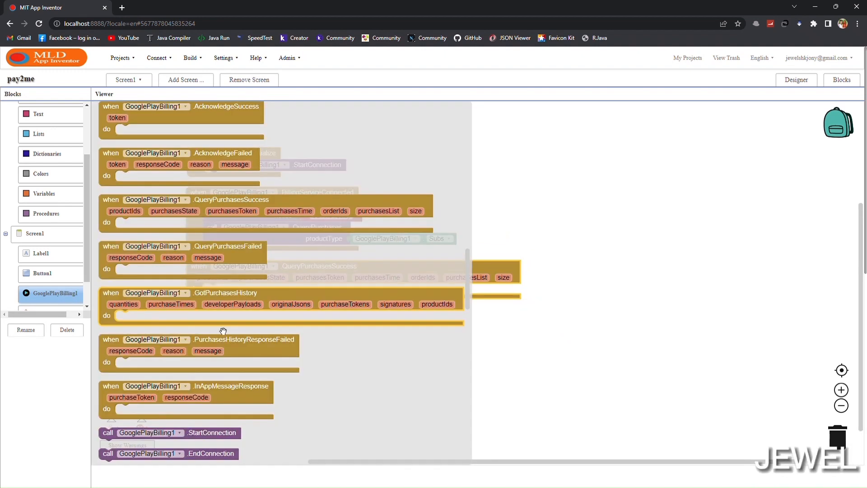
pyautogui.scroll(-3)
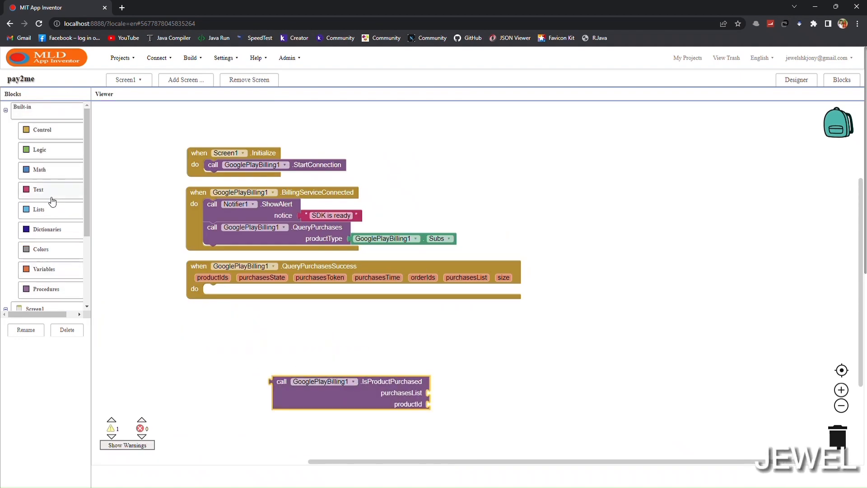
# If 'premium' is purchased, set Label1 to 'You are subscribed user' in green
pyautogui.click(42, 129)
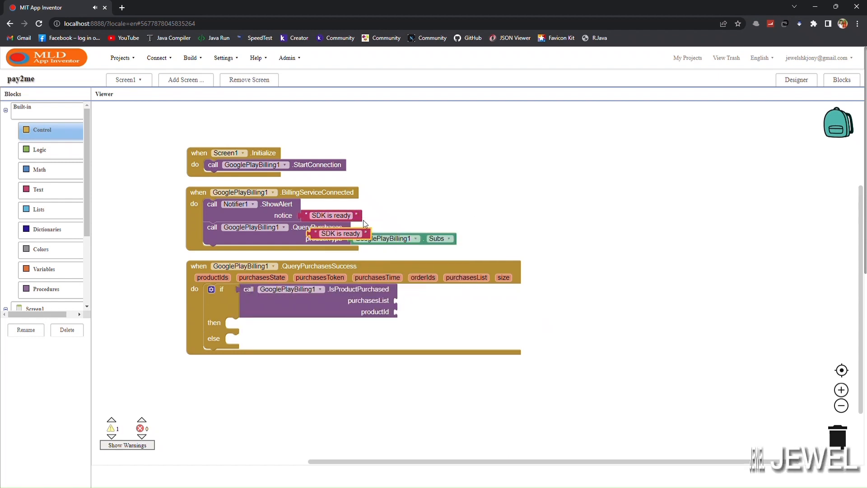
pyautogui.moveTo(337, 233); pyautogui.dragTo(428, 311)
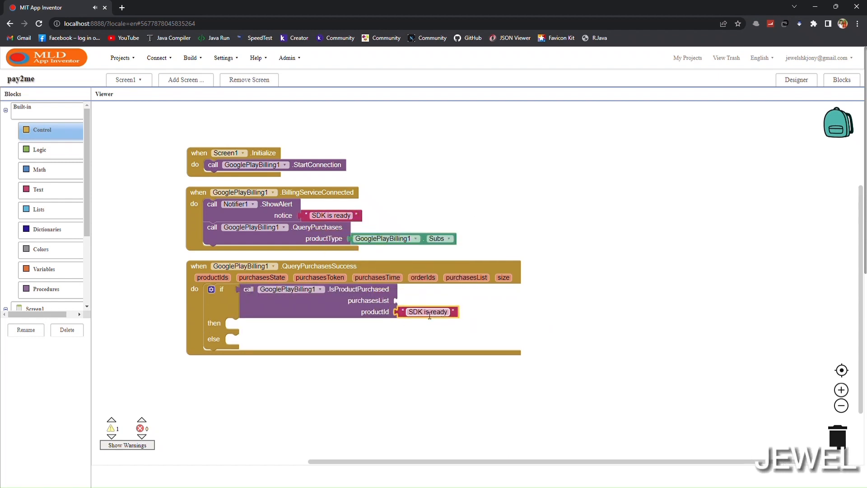
pyautogui.write('prem')
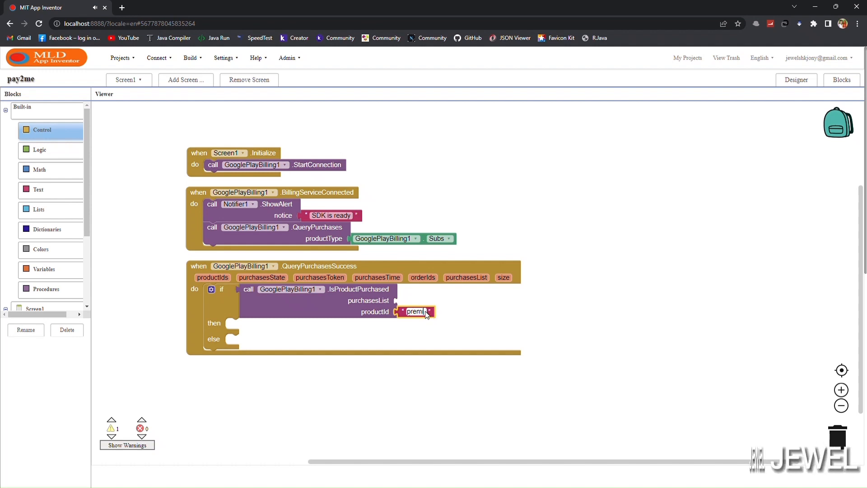
pyautogui.write('ium')
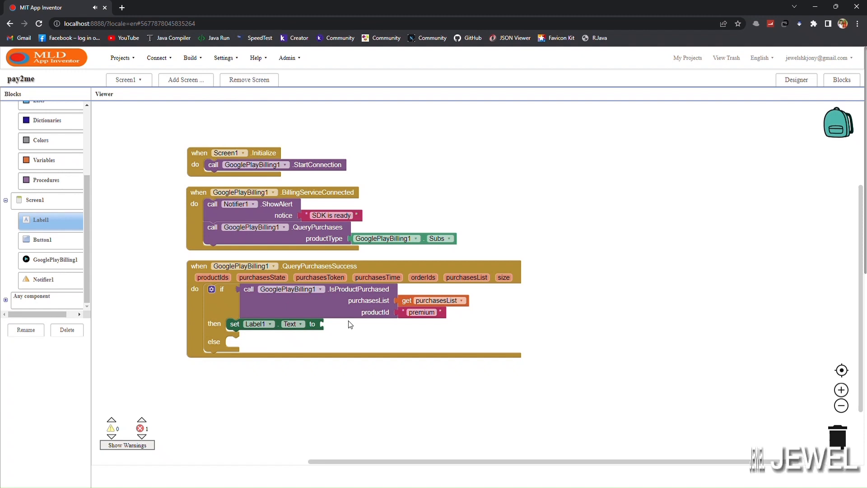
pyautogui.moveTo(421, 311); pyautogui.dragTo(345, 324)
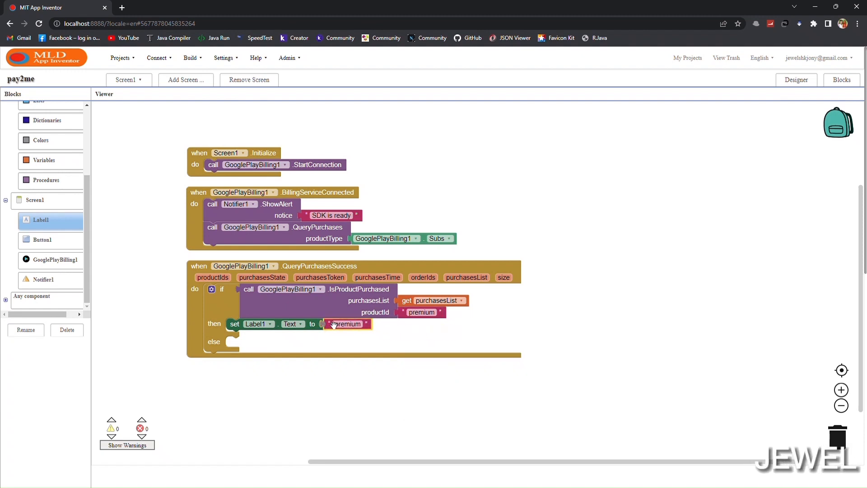
pyautogui.write('You are s')
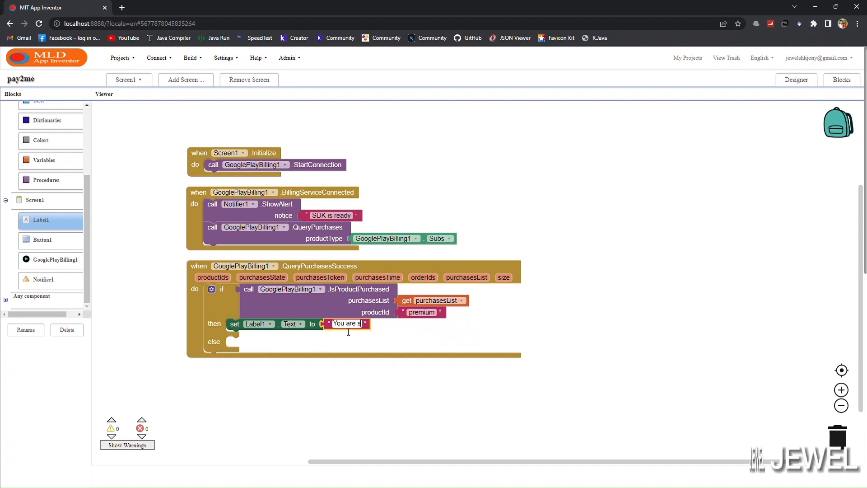
pyautogui.write('ubscribed use')
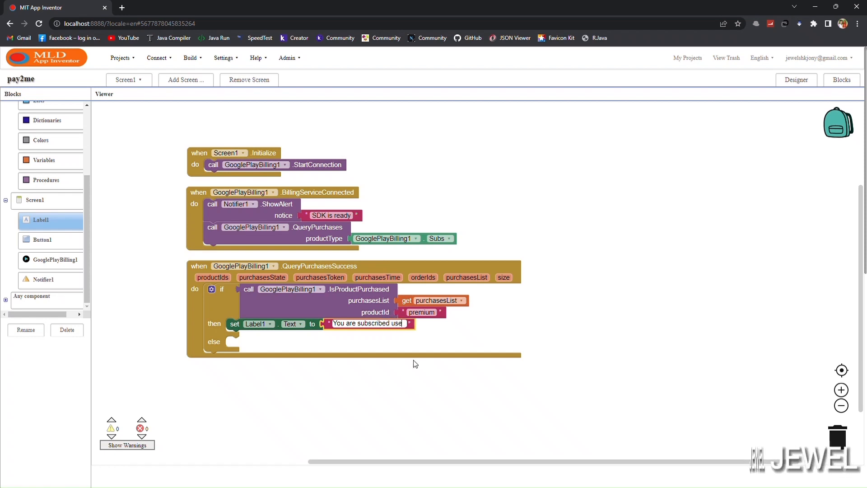
pyautogui.write('r')
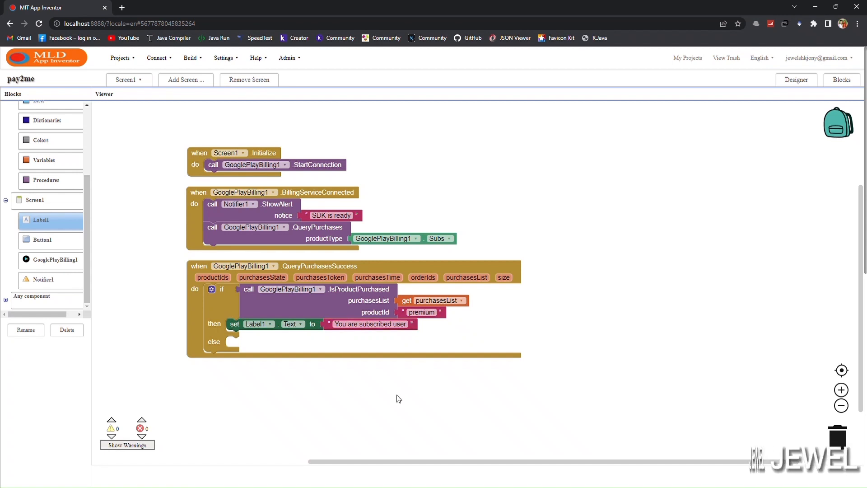
pyautogui.moveTo(136, 297)
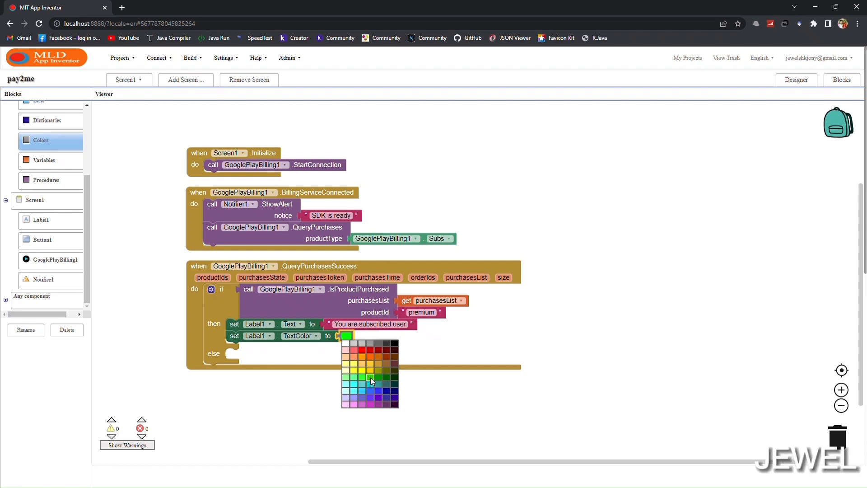
pyautogui.click(370, 379)
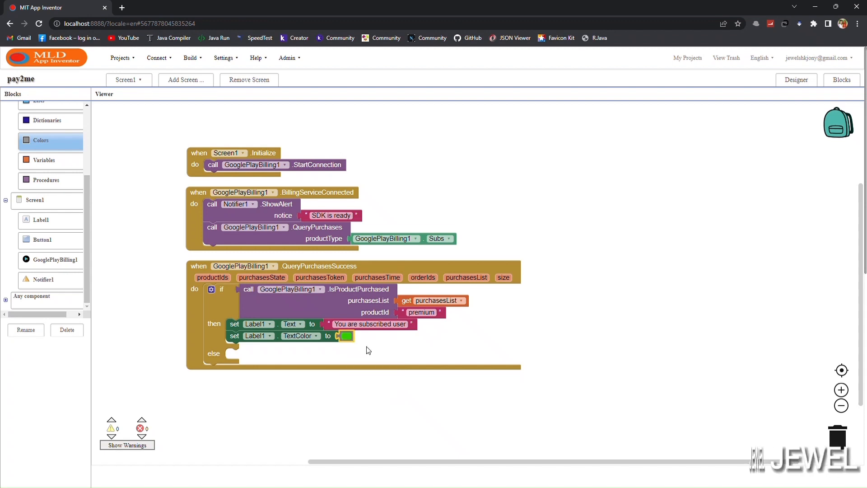
# Duplicate for the else branch with red text reading 'You are not subscribed user'
pyautogui.rightClick(257, 336)
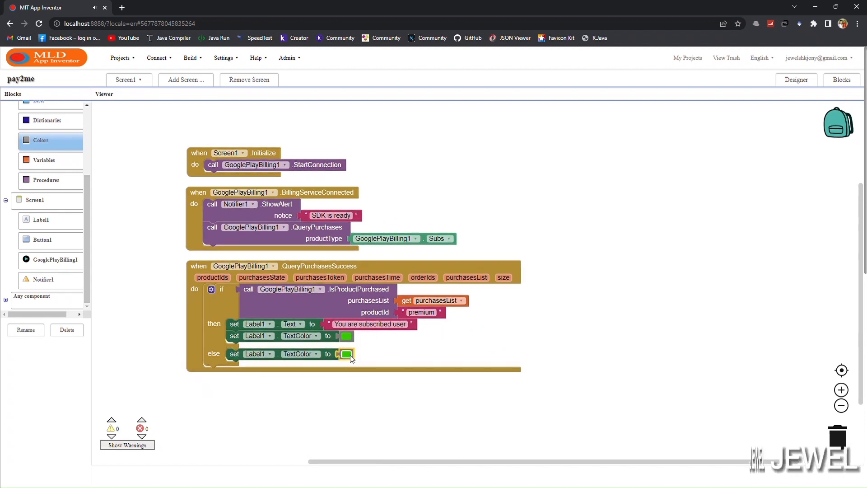
pyautogui.click(346, 354)
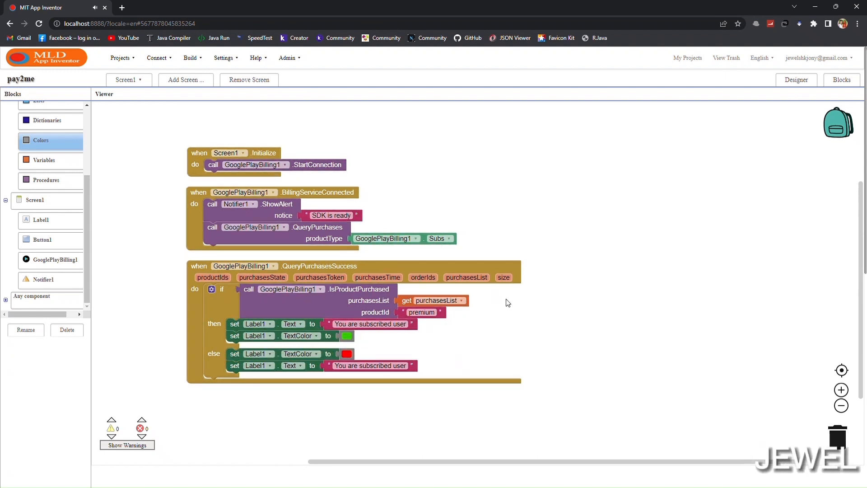
pyautogui.click(369, 363)
pyautogui.write(' not')
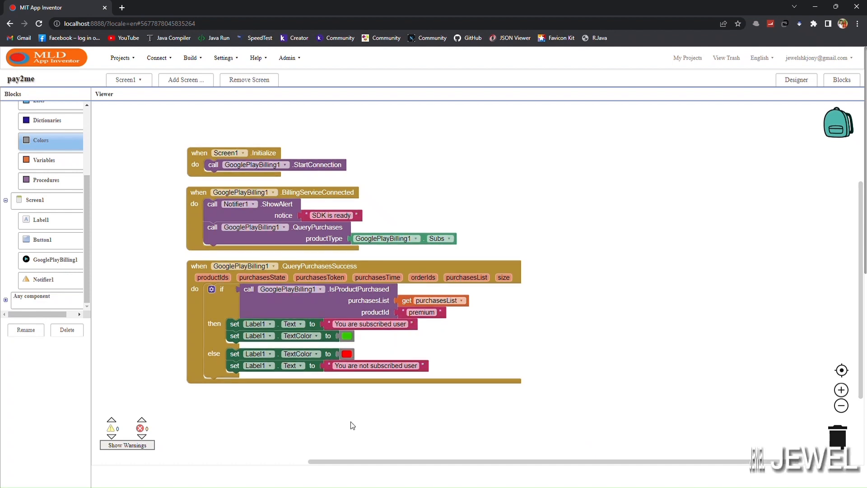
pyautogui.moveTo(195, 306)
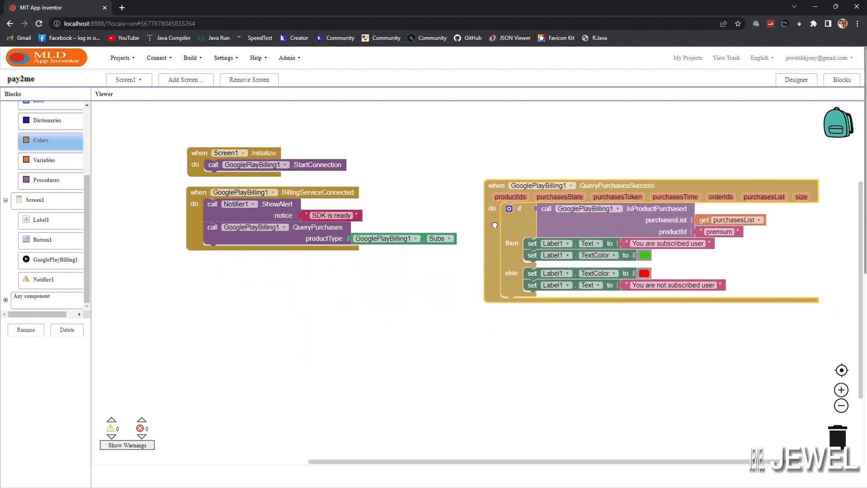
# Call GetProductDetails for productId 'premium', type Subs, after connecting, and add a GotProductDetails handler
pyautogui.click(50, 260)
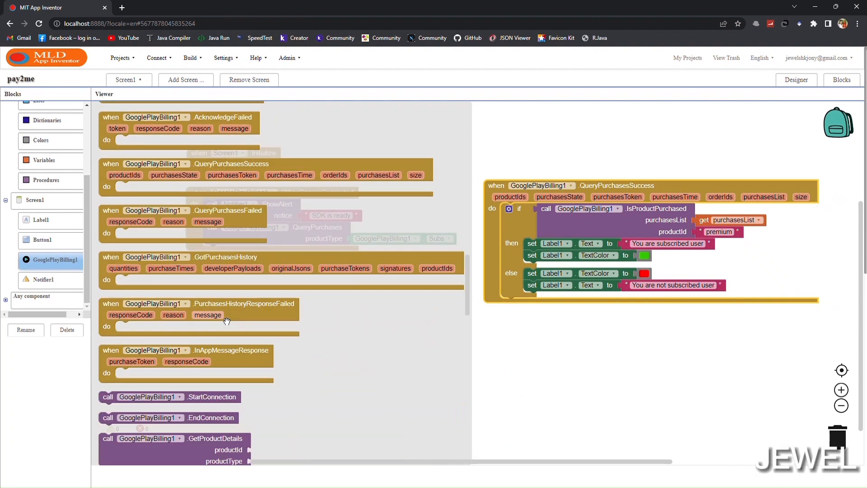
pyautogui.scroll(-3)
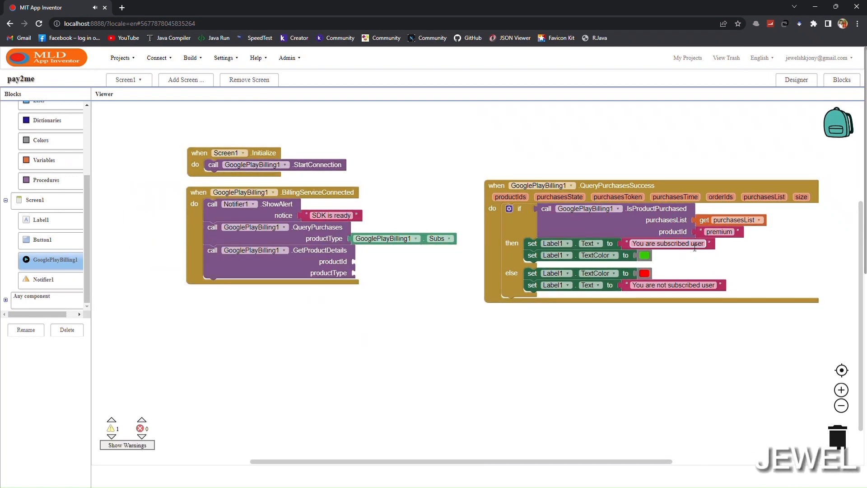
pyautogui.moveTo(719, 231); pyautogui.dragTo(728, 249)
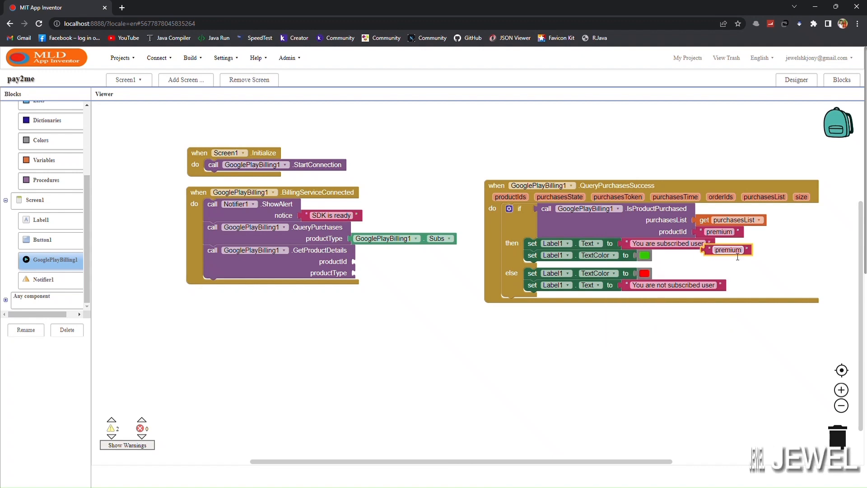
pyautogui.moveTo(728, 249); pyautogui.dragTo(379, 261)
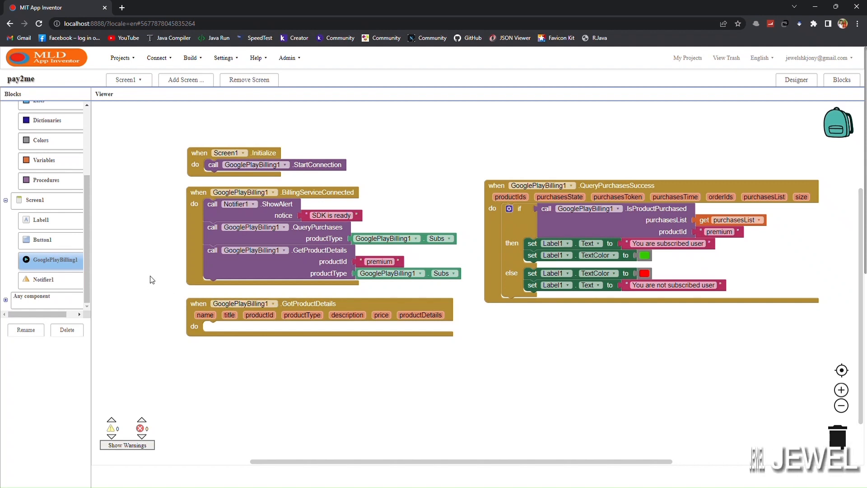
# Create a global productDetails dictionary and store the received details in GotProductDetails
pyautogui.click(43, 159)
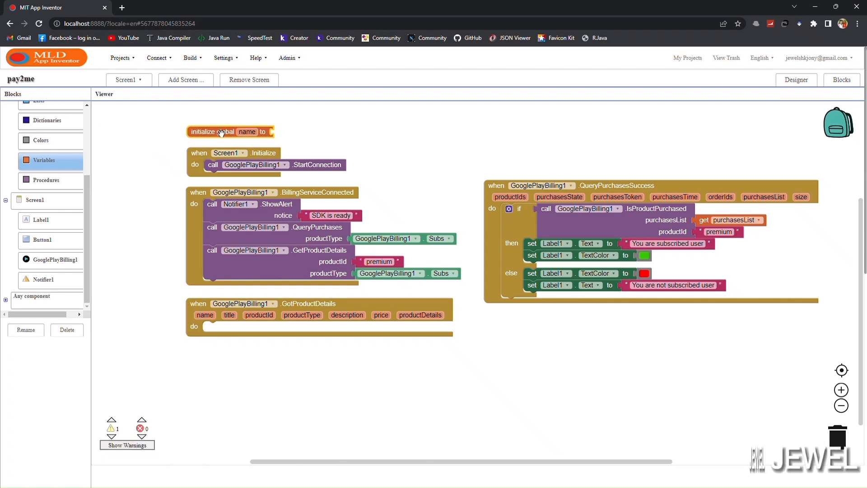
pyautogui.write('productDetails')
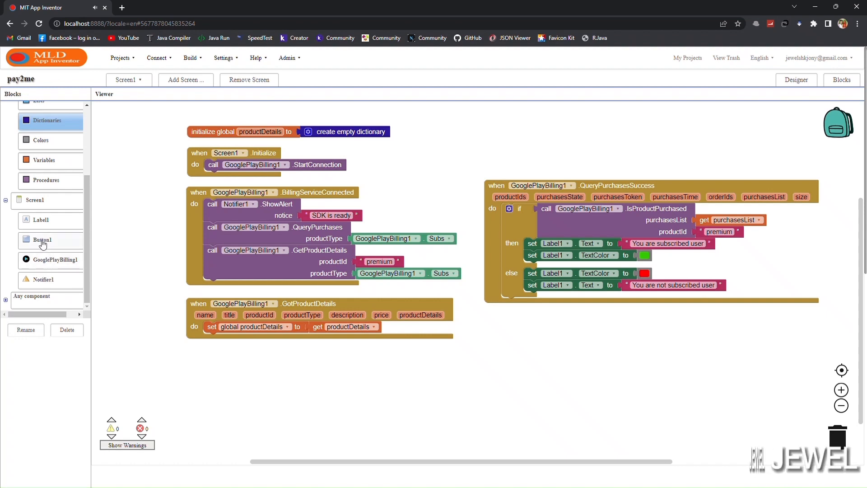
# Set Button1.Text to a join whose first part reads 'Purchase with'
pyautogui.click(42, 240)
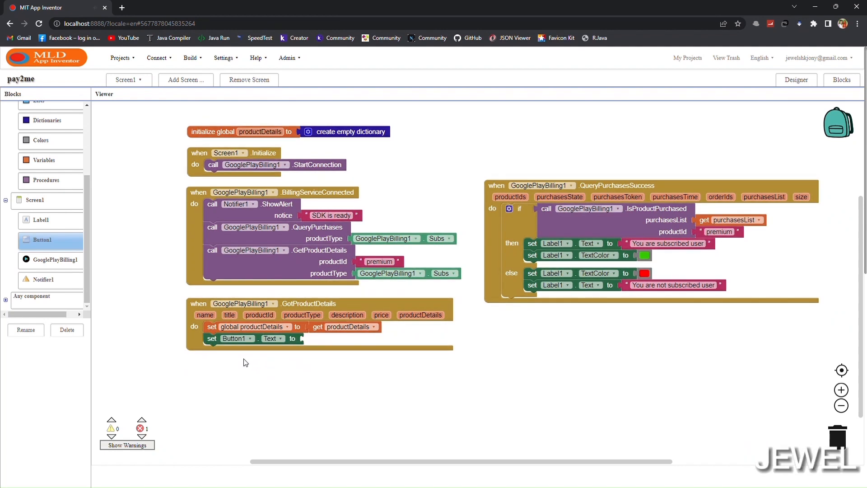
pyautogui.rightClick(379, 261)
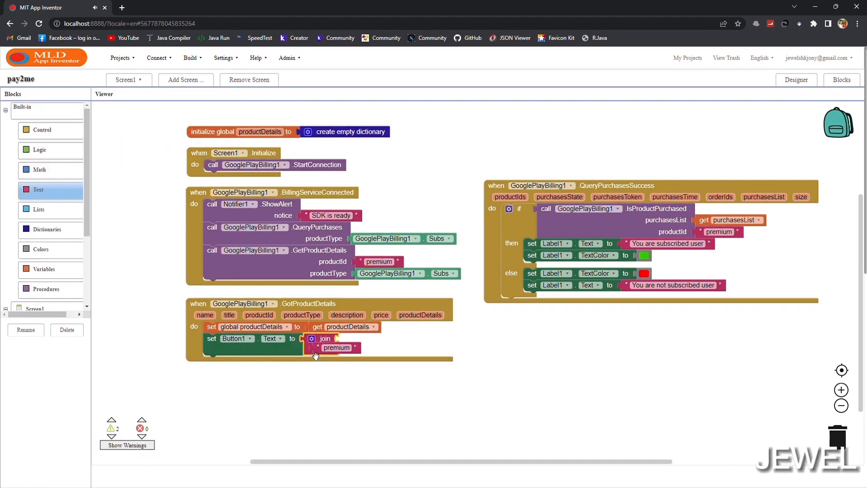
pyautogui.moveTo(336, 346); pyautogui.dragTo(362, 338)
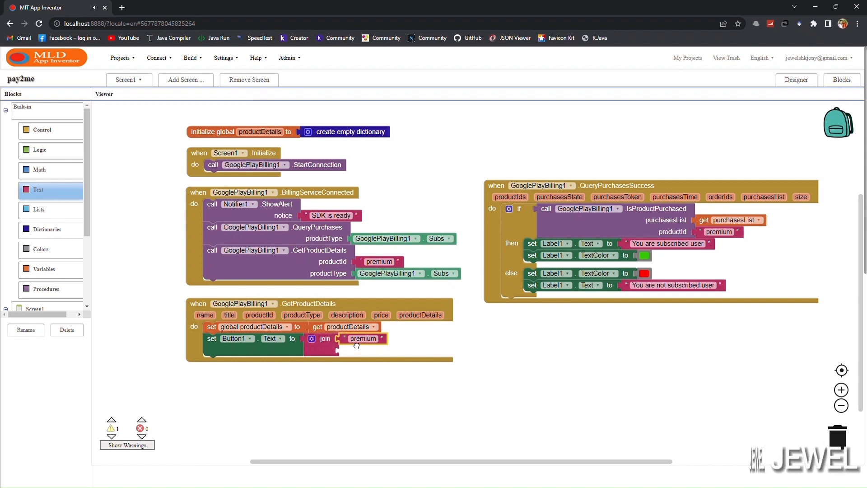
pyautogui.write('Purchase with')
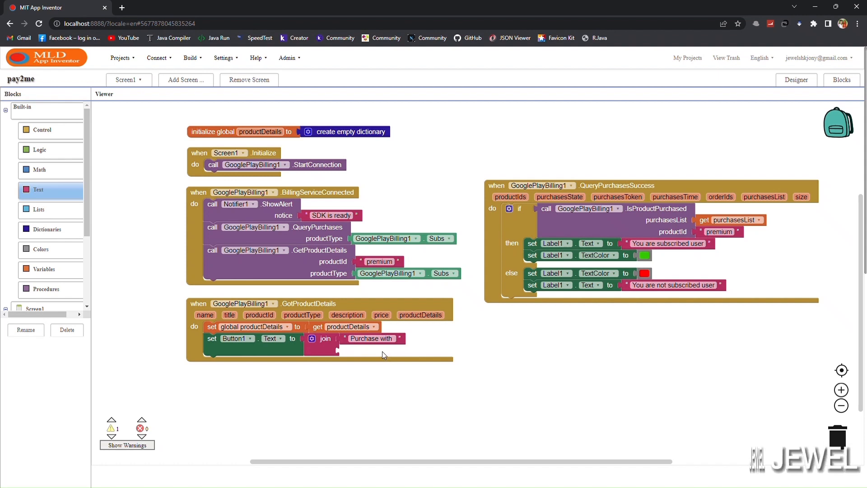
pyautogui.moveTo(356, 369)
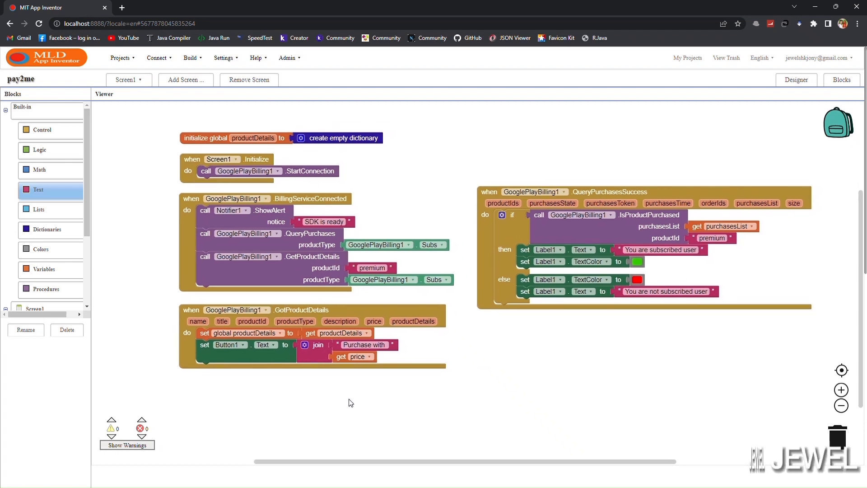
pyautogui.moveTo(328, 407)
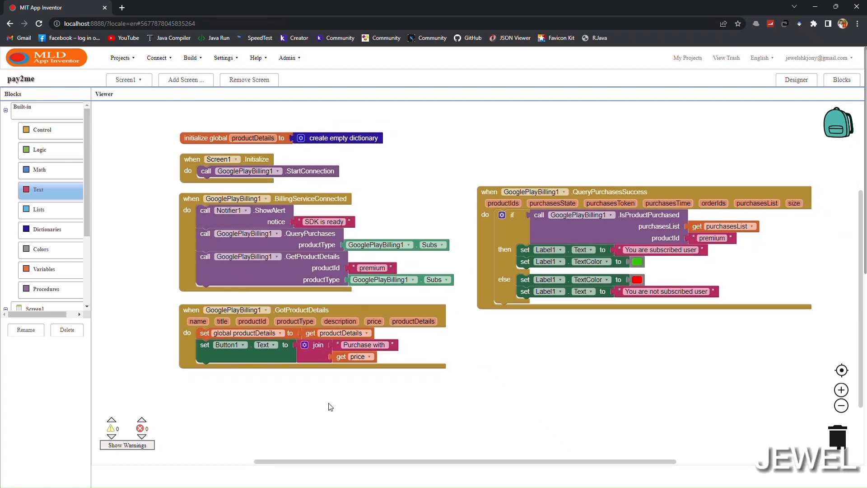
pyautogui.moveTo(147, 353)
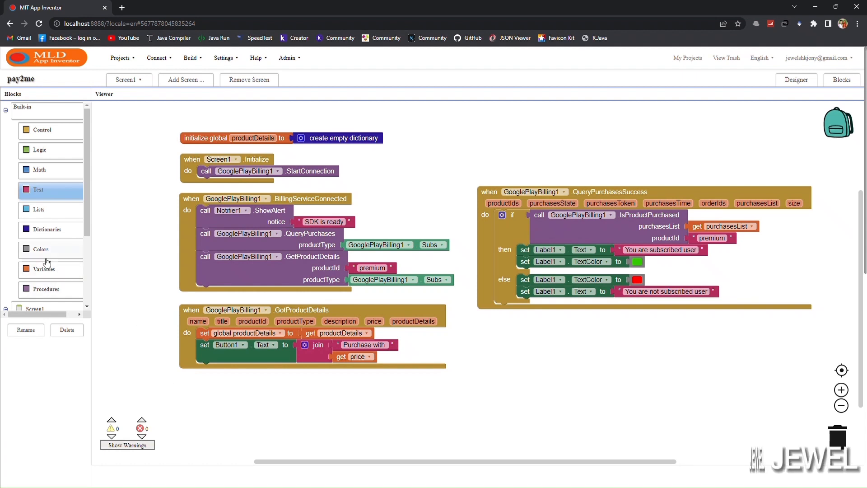
# Join the price into the caption and have Button1.Click launch the billing flow with productDetails
pyautogui.click(43, 273)
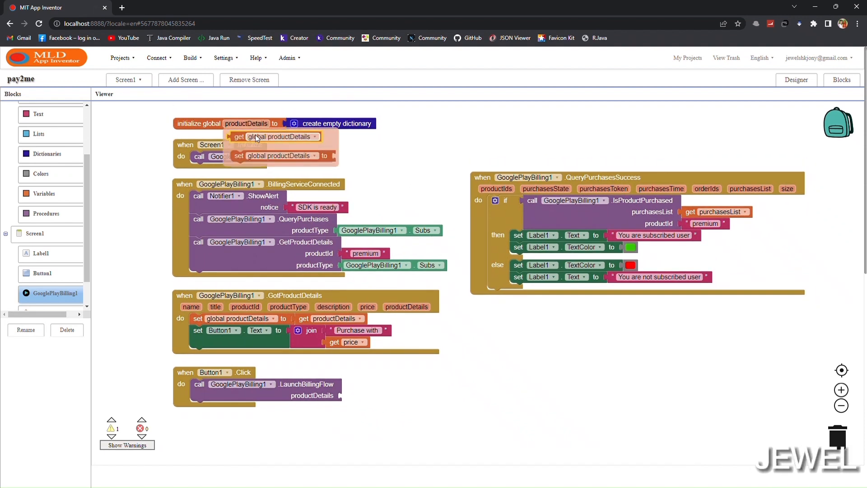
pyautogui.moveTo(279, 137); pyautogui.dragTo(388, 395)
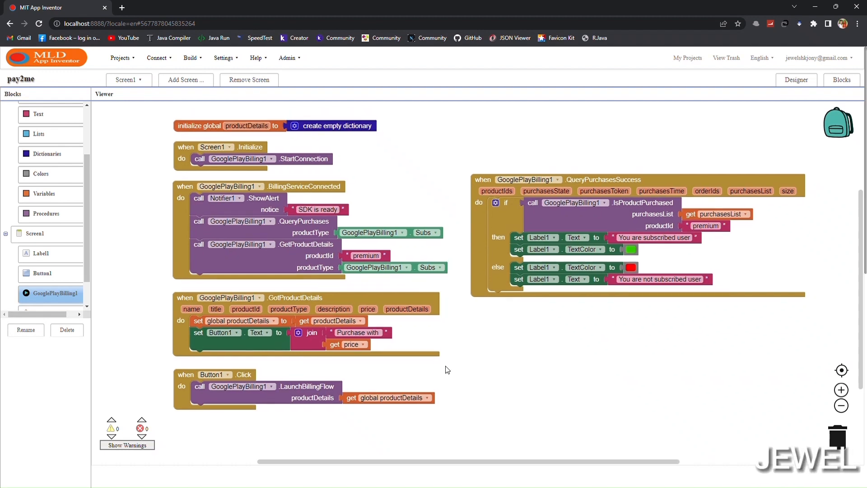
pyautogui.scroll(-3)
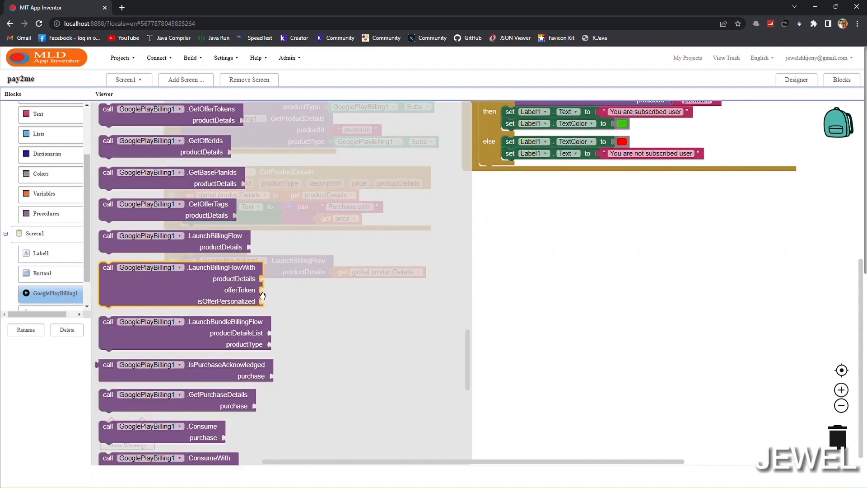
pyautogui.scroll(-3)
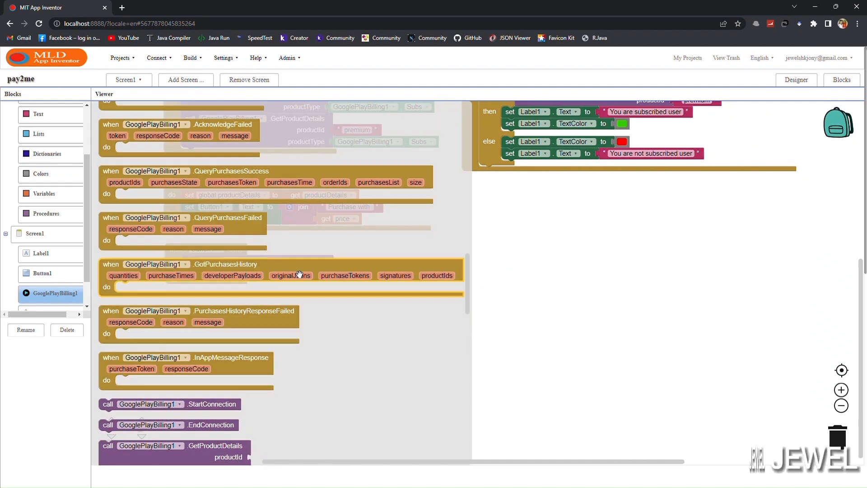
pyautogui.scroll(-3)
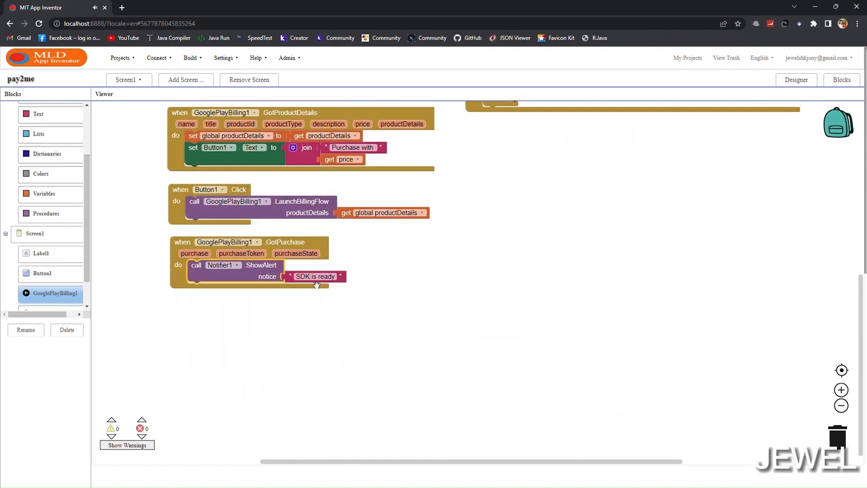
# Alert 'Got purchase, need to acknowledge it' in GotPurchase and add an Acknowledge purchase call
pyautogui.write('Got purchase, n')
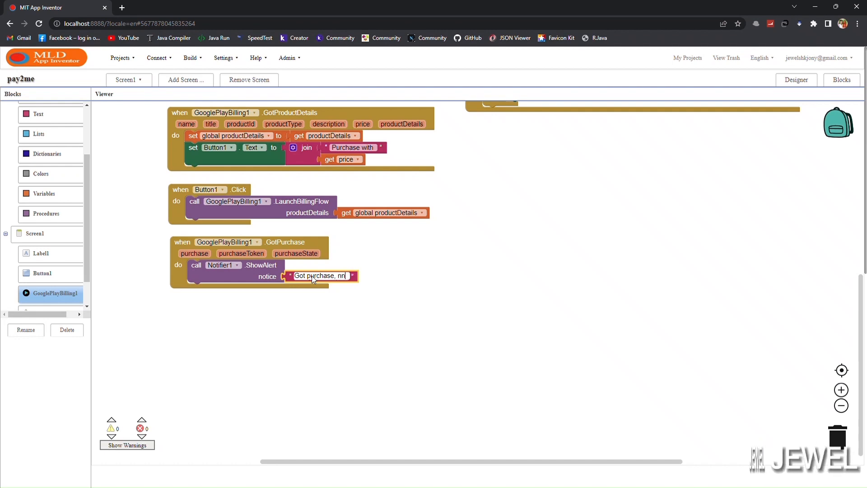
pyautogui.write('need to a')
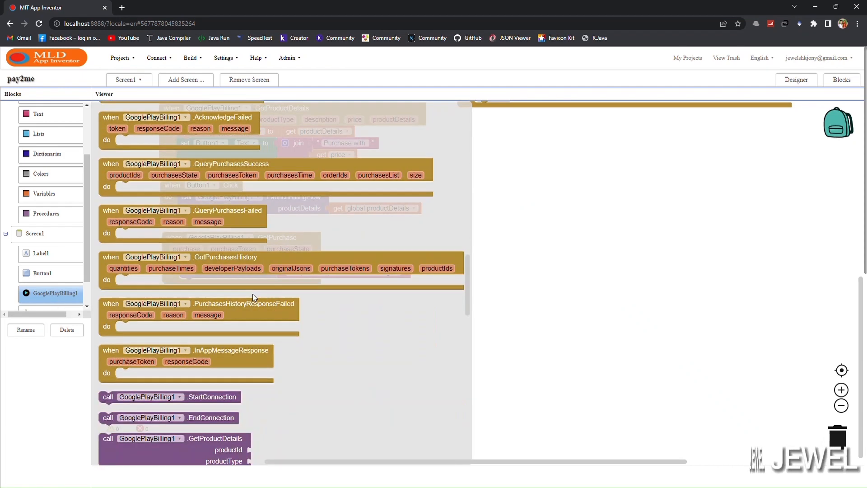
pyautogui.scroll(-3)
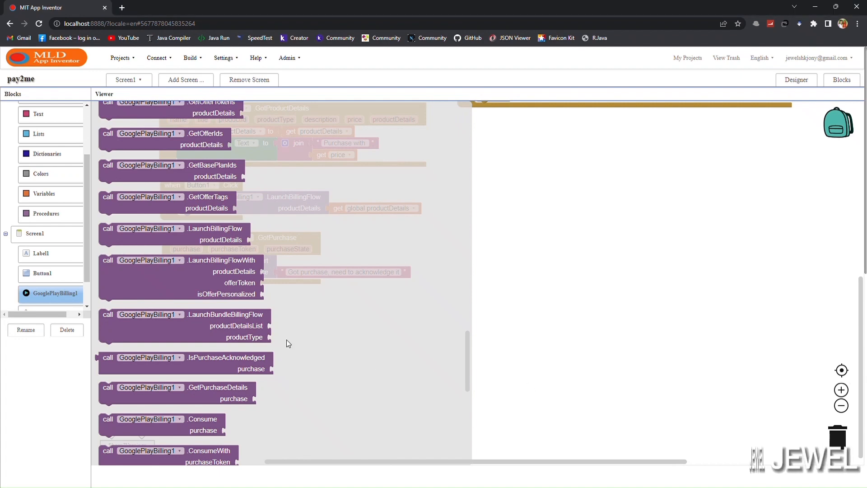
pyautogui.scroll(-3)
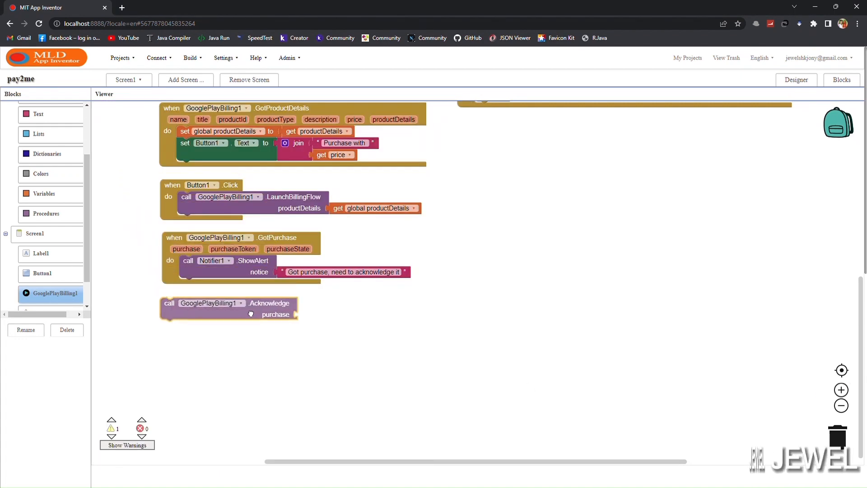
pyautogui.moveTo(169, 302); pyautogui.dragTo(187, 284)
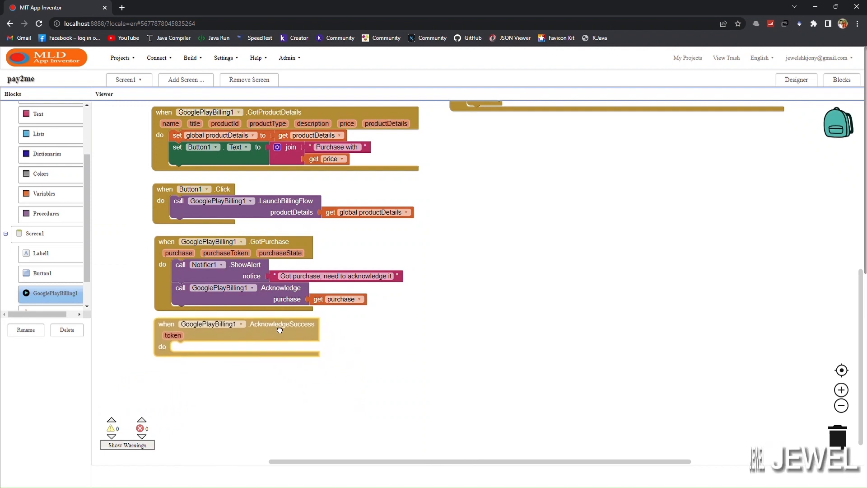
# Duplicate the alert into AcknowledgeSuccess with the notice 'Acknowledge successful'
pyautogui.scroll(-3)
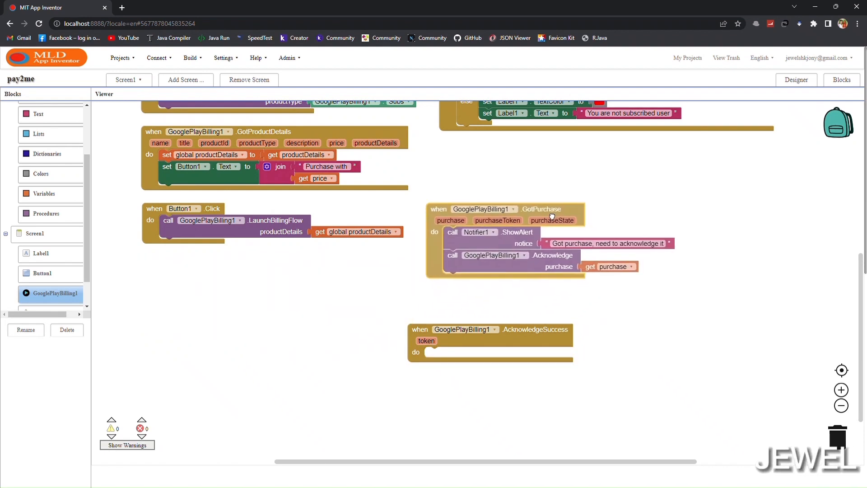
pyautogui.moveTo(462, 328); pyautogui.dragTo(484, 293)
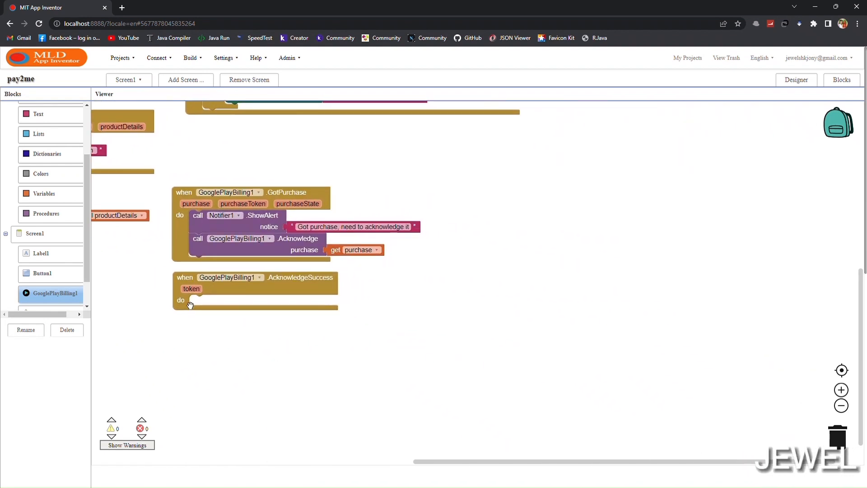
pyautogui.rightClick(252, 215)
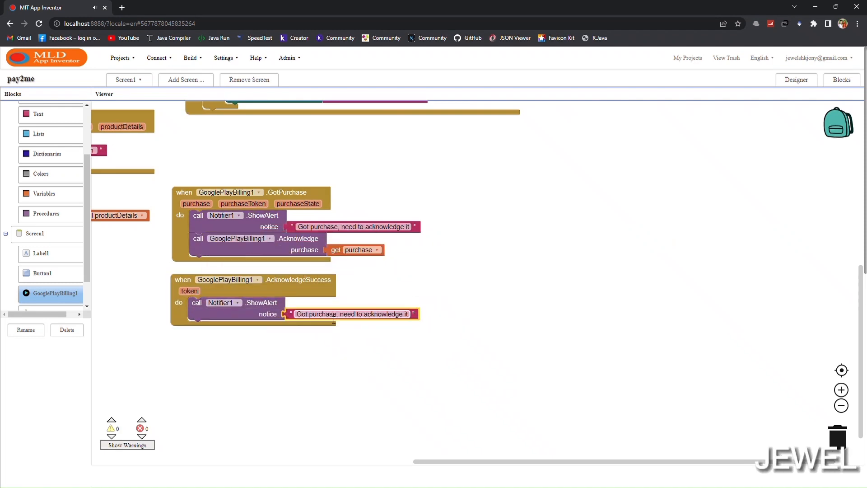
pyautogui.write('Acknowledge successful')
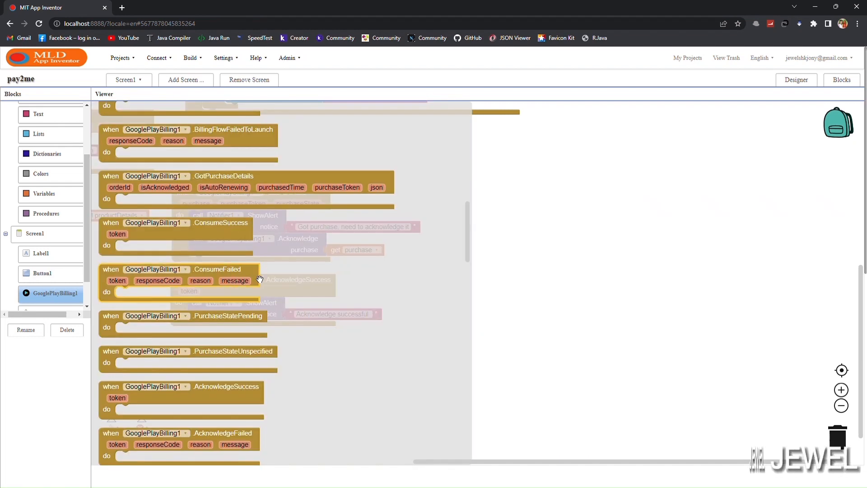
pyautogui.scroll(-3)
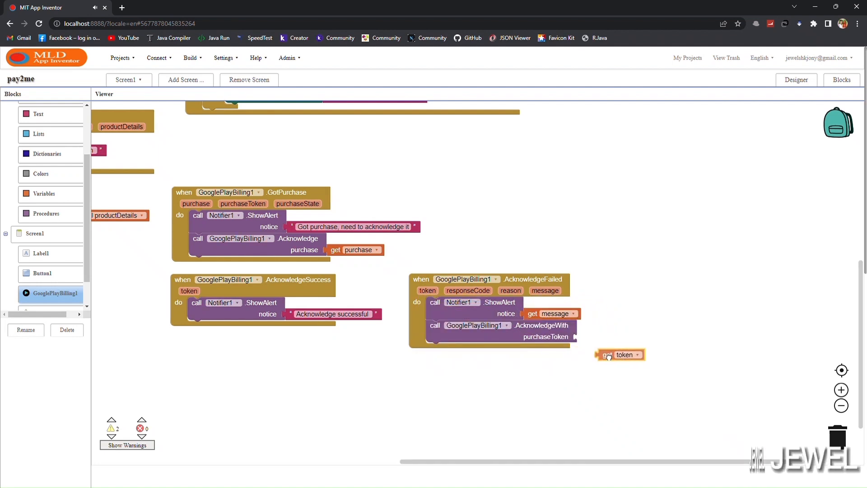
# In AcknowledgeFailed, alert the message and call AcknowledgeWith using the token
pyautogui.moveTo(619, 354); pyautogui.dragTo(600, 336)
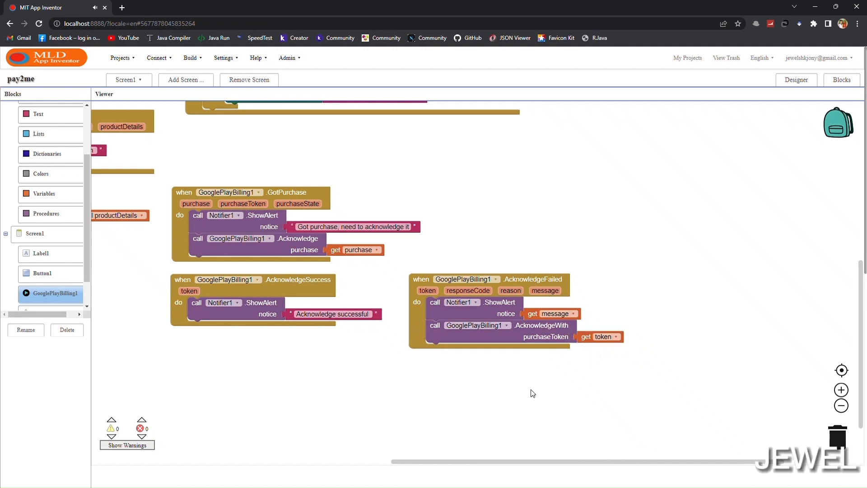
pyautogui.moveTo(531, 393); pyautogui.dragTo(411, 375)
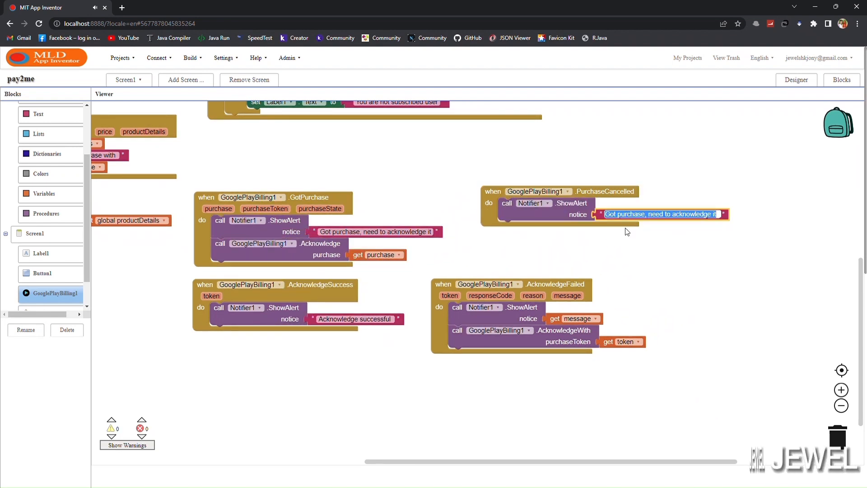
# Alert 'Purchase canceled by user' on PurchaseCancelled and the message on PurchaseFailed
pyautogui.write('Purchase canceled by')
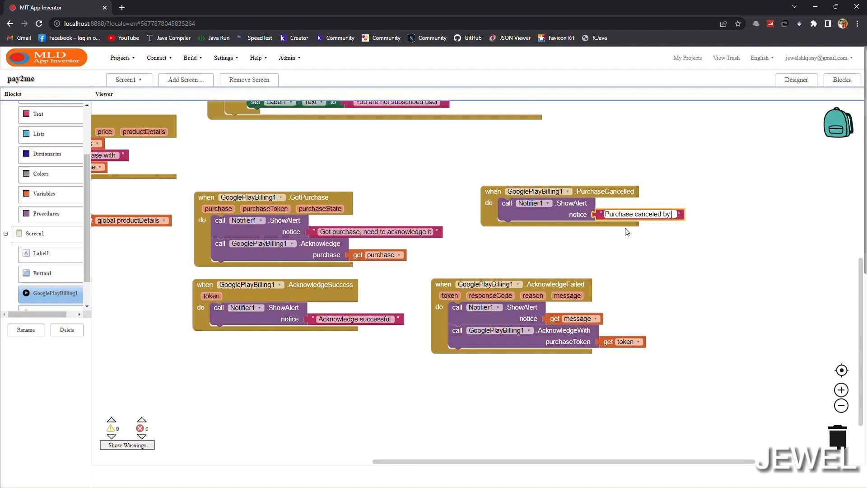
pyautogui.write('user')
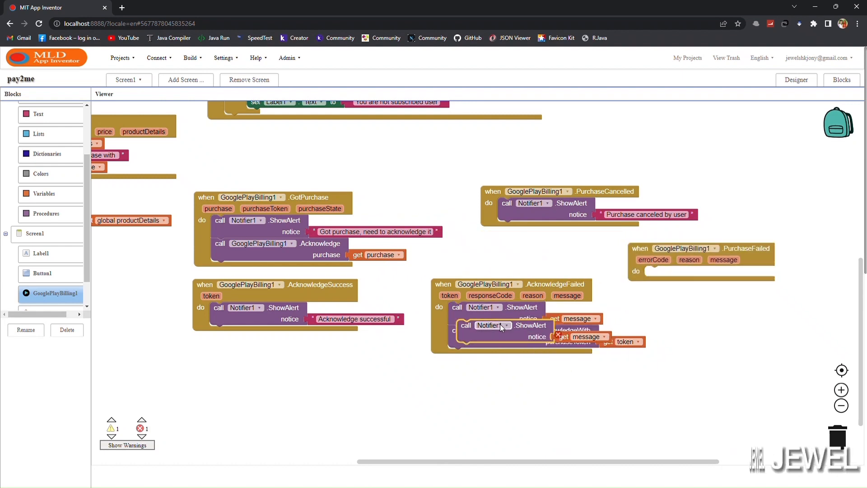
pyautogui.moveTo(492, 324); pyautogui.dragTo(680, 271)
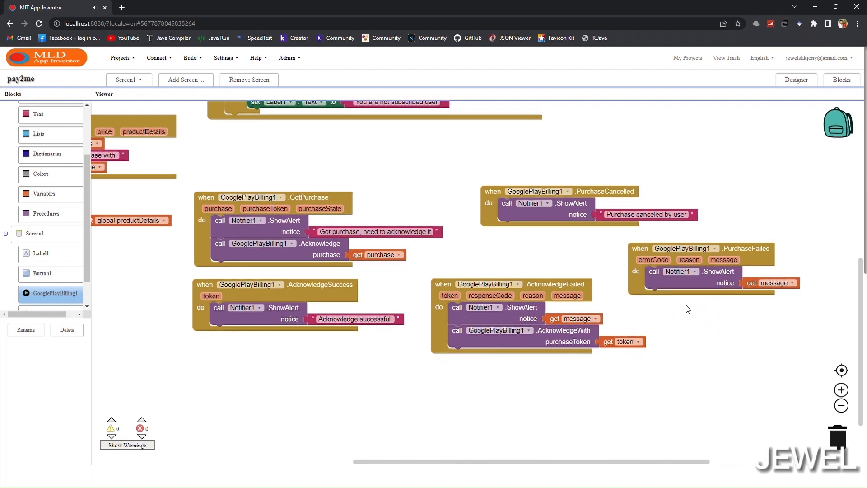
pyautogui.moveTo(693, 318)
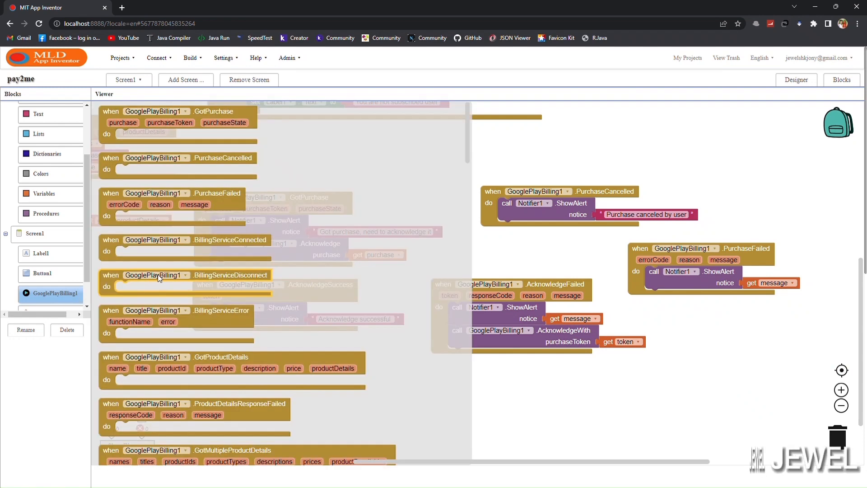
# Make the BillingServiceError handler alert its error parameter
pyautogui.scroll(-3)
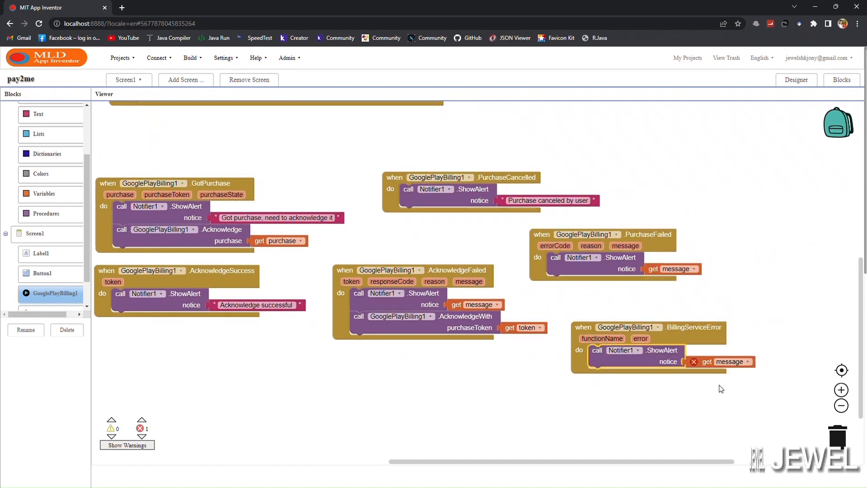
pyautogui.click(745, 361)
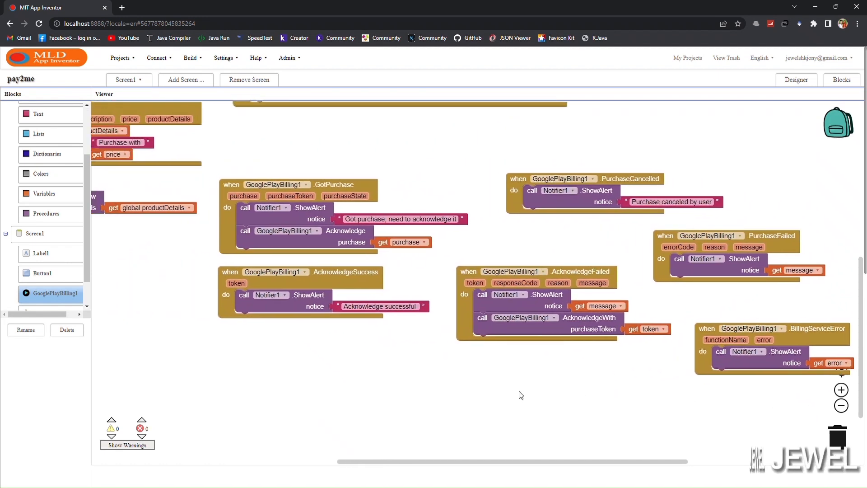
pyautogui.moveTo(520, 394); pyautogui.dragTo(534, 390)
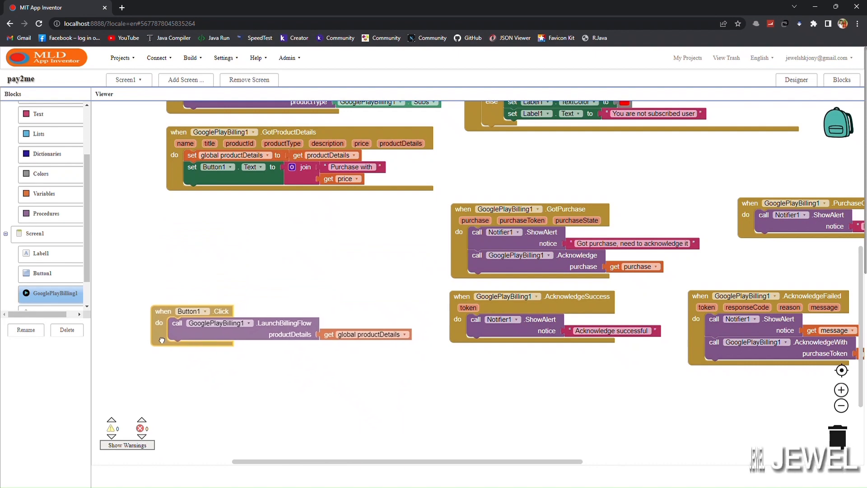
# Add a ProductDetailsResponseFailed handler that alerts its message
pyautogui.scroll(-3)
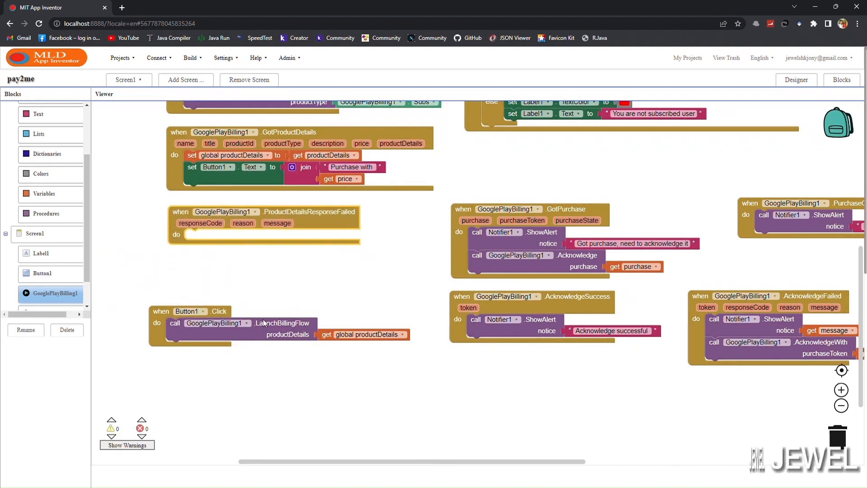
pyautogui.rightClick(520, 254)
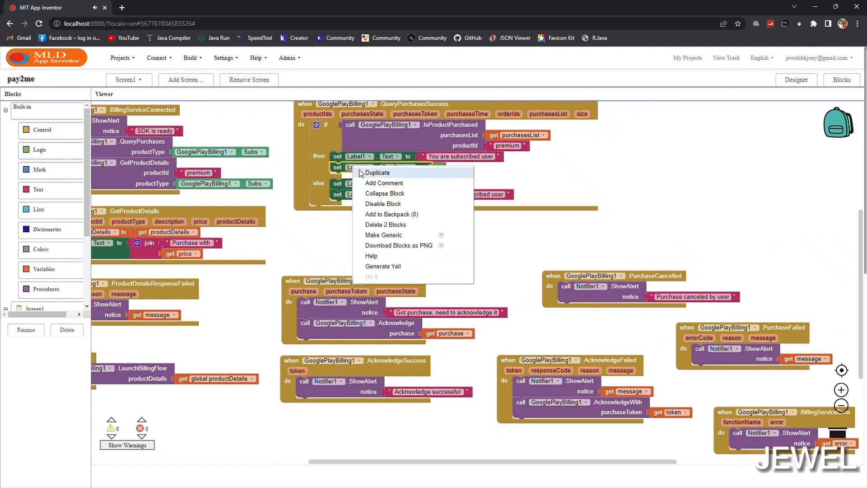
# On AcknowledgeSuccess, set Label1 green with 'You are subscribed user' and Button1.Enabled false
pyautogui.click(378, 172)
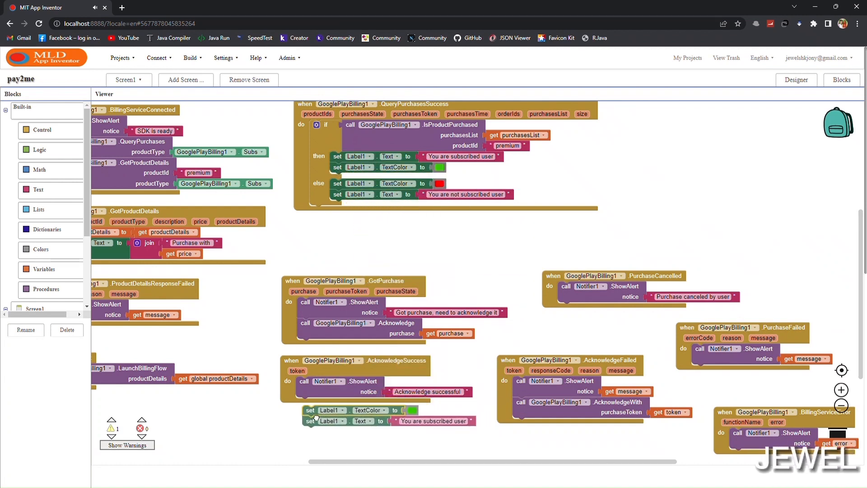
pyautogui.scroll(-3)
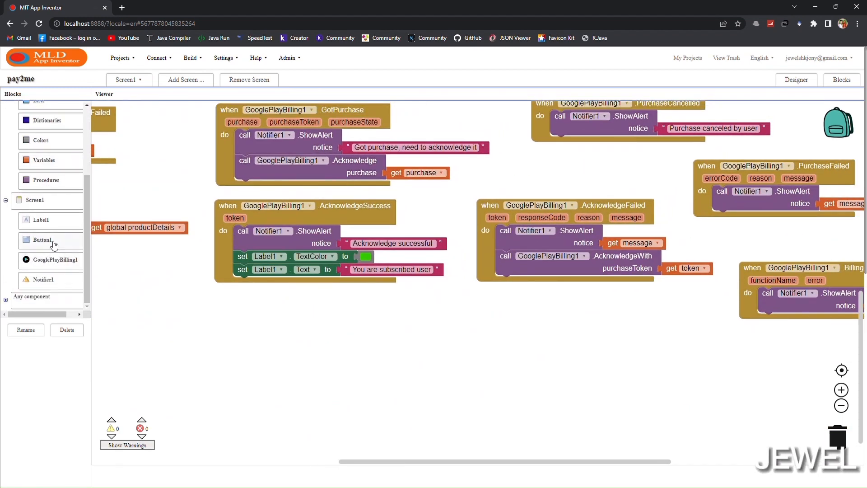
pyautogui.click(43, 239)
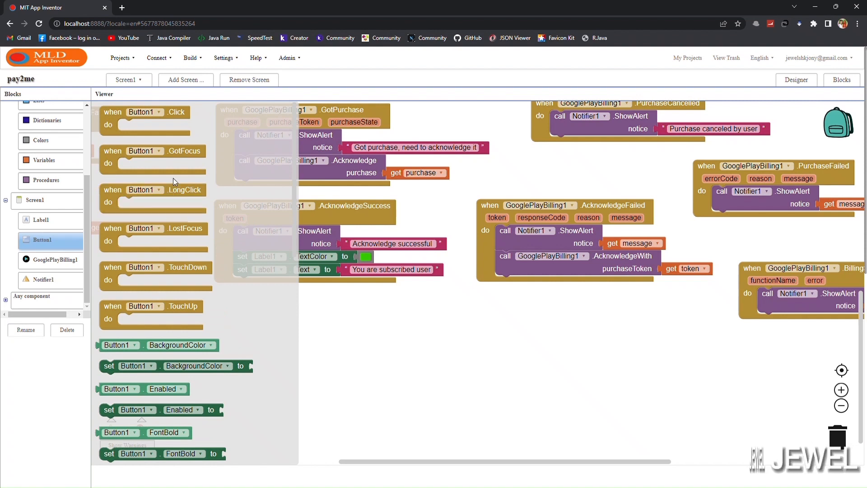
pyautogui.scroll(-3)
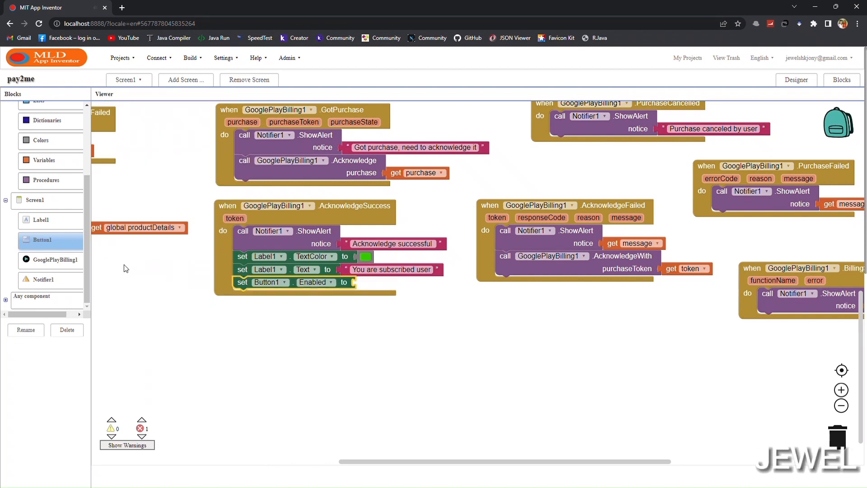
pyautogui.click(39, 149)
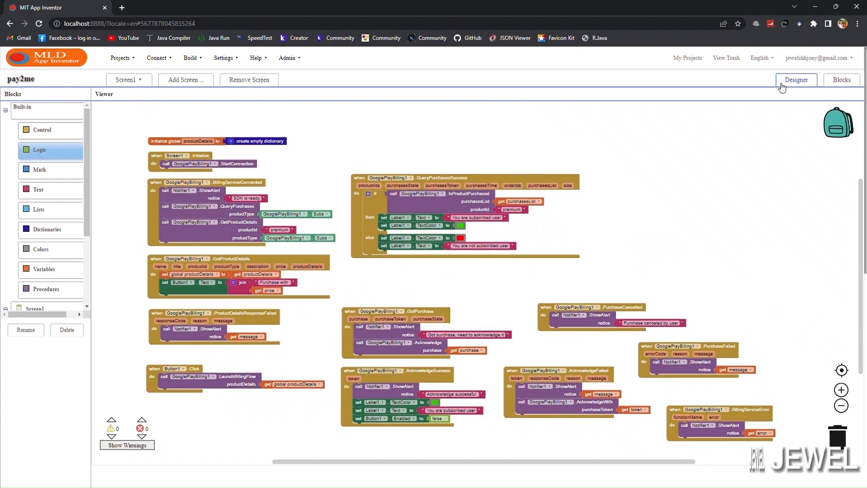
# From the Designer, build pay2me as an Android App (.apk)
pyautogui.click(796, 80)
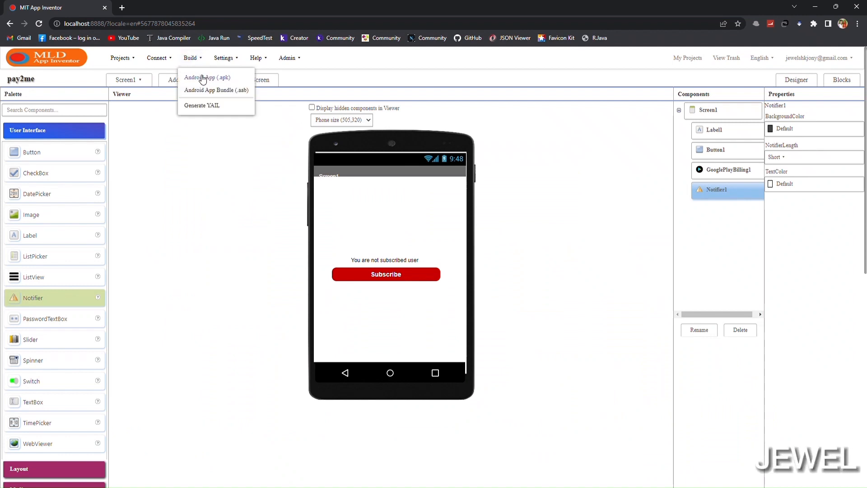
pyautogui.click(208, 77)
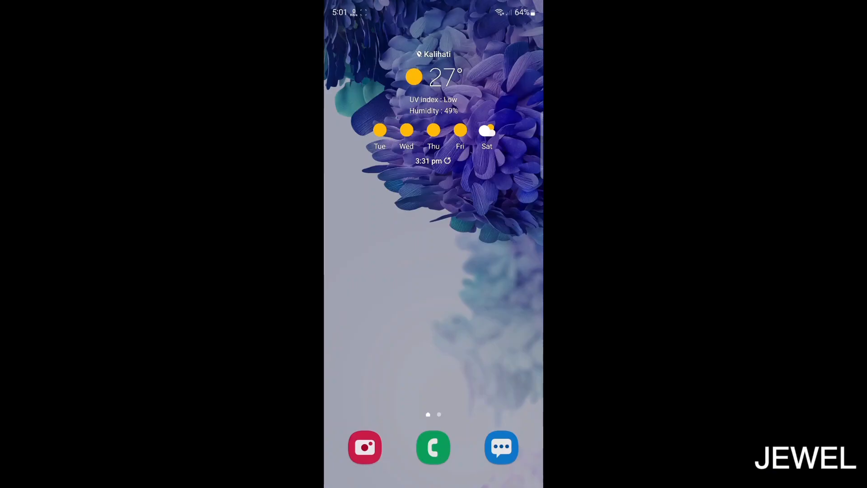
# Install pay2me.apk from My Files recent files on the phone
pyautogui.click(365, 447)
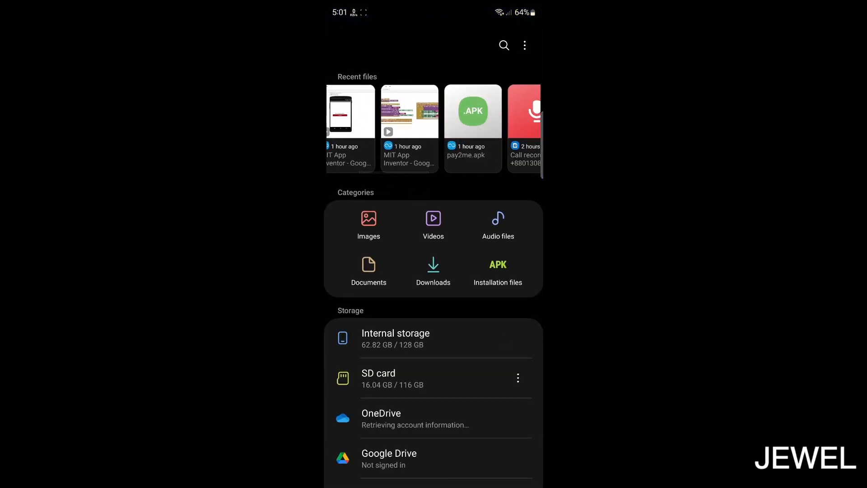
pyautogui.click(472, 110)
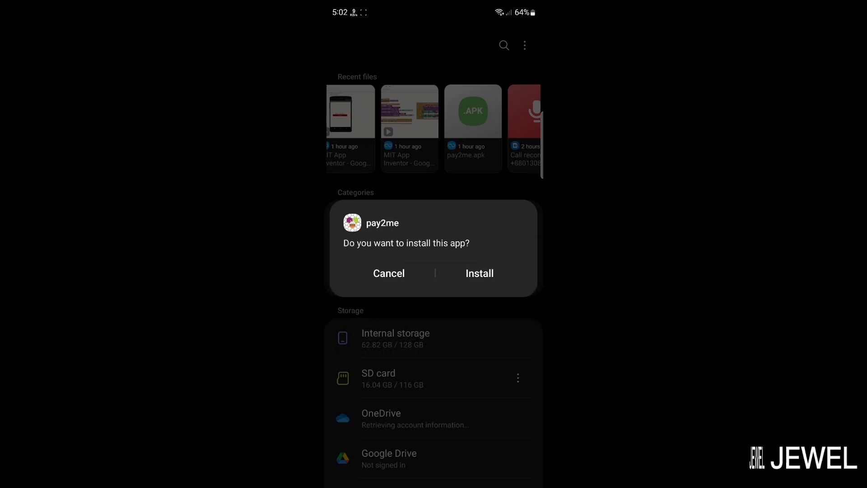
pyautogui.click(478, 273)
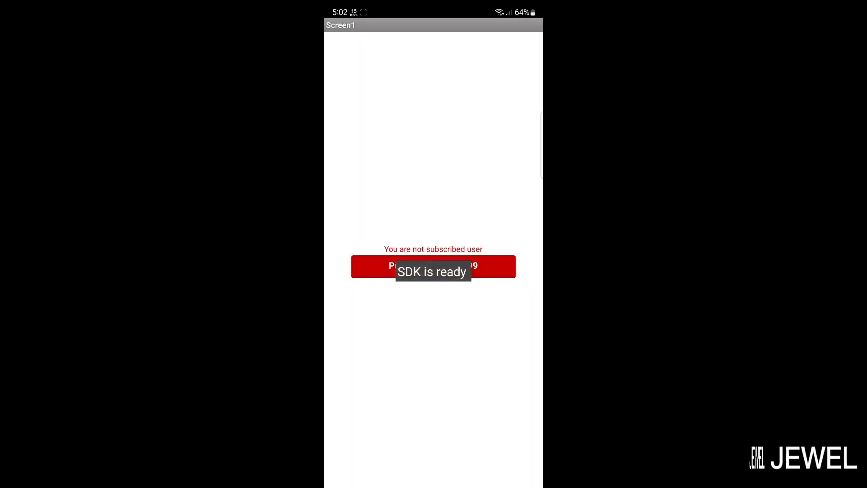
# Buy the $19.99 Premium Membership via the app's purchase button and Google Play Subscribe
pyautogui.click(433, 265)
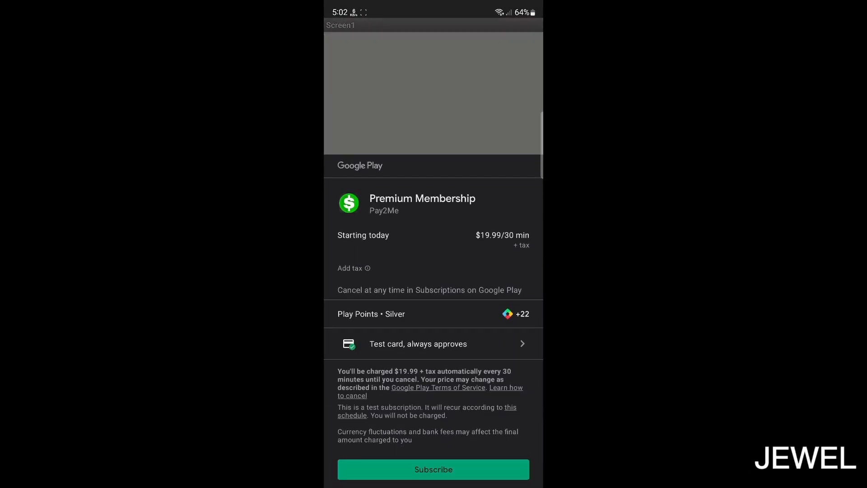
pyautogui.click(432, 469)
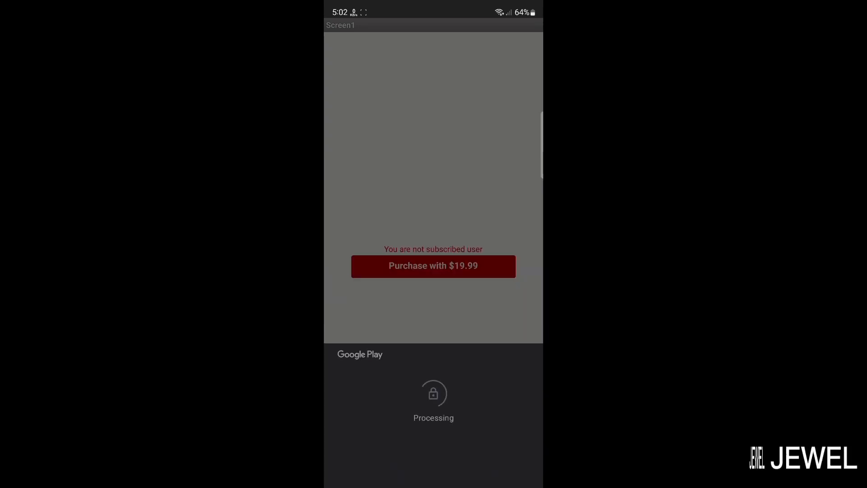